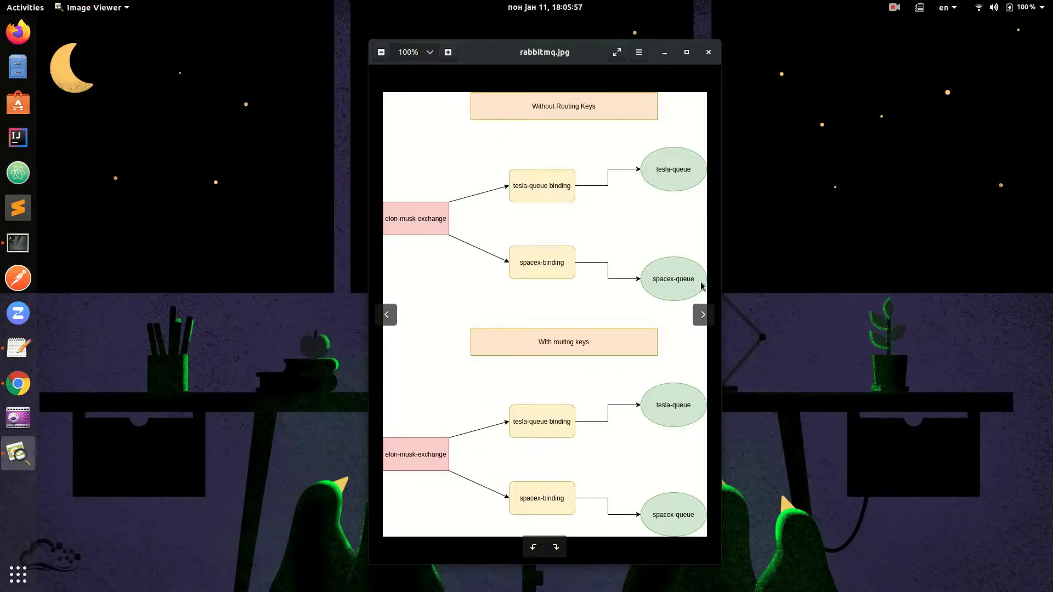
mouse_move(636, 111)
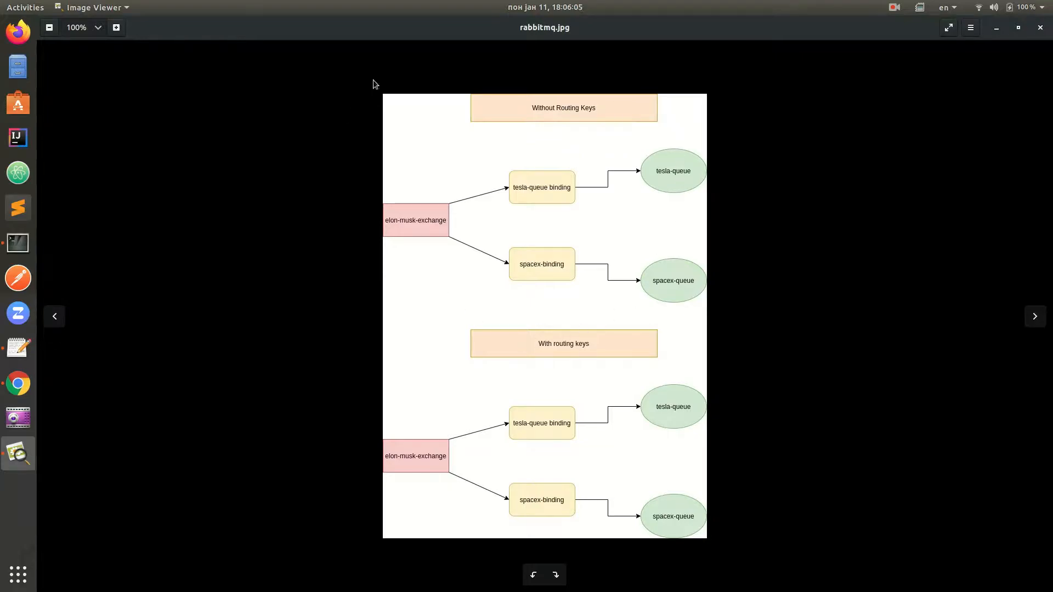
mouse_move(650, 245)
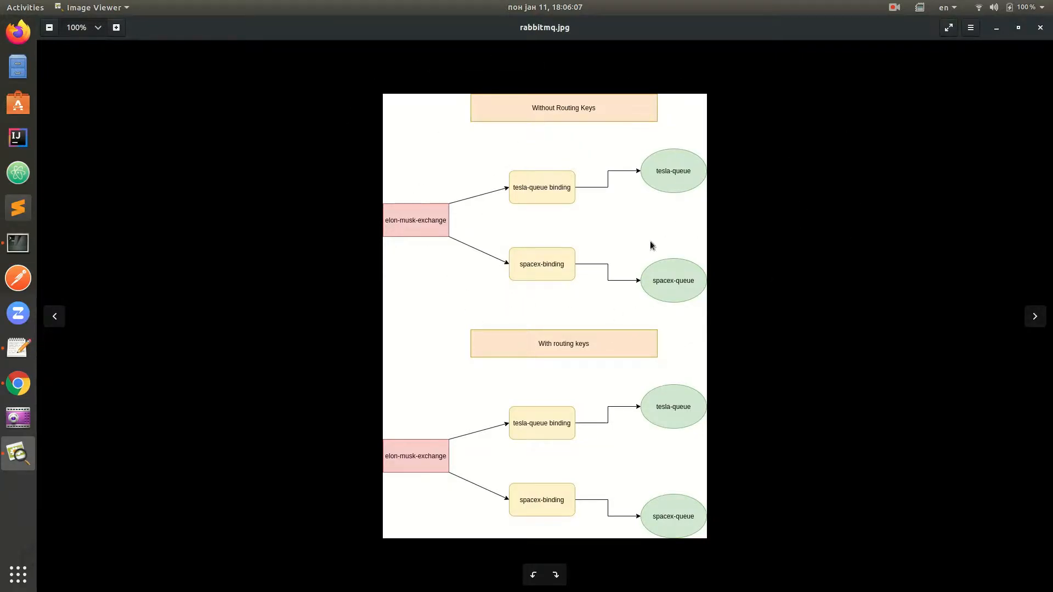
mouse_move(425, 225)
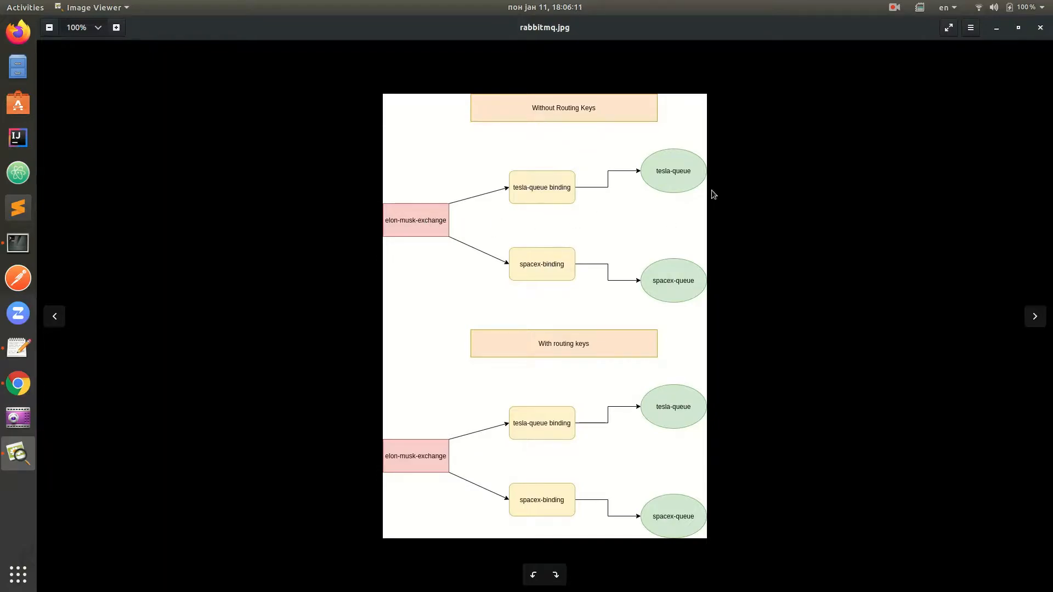
mouse_move(673, 320)
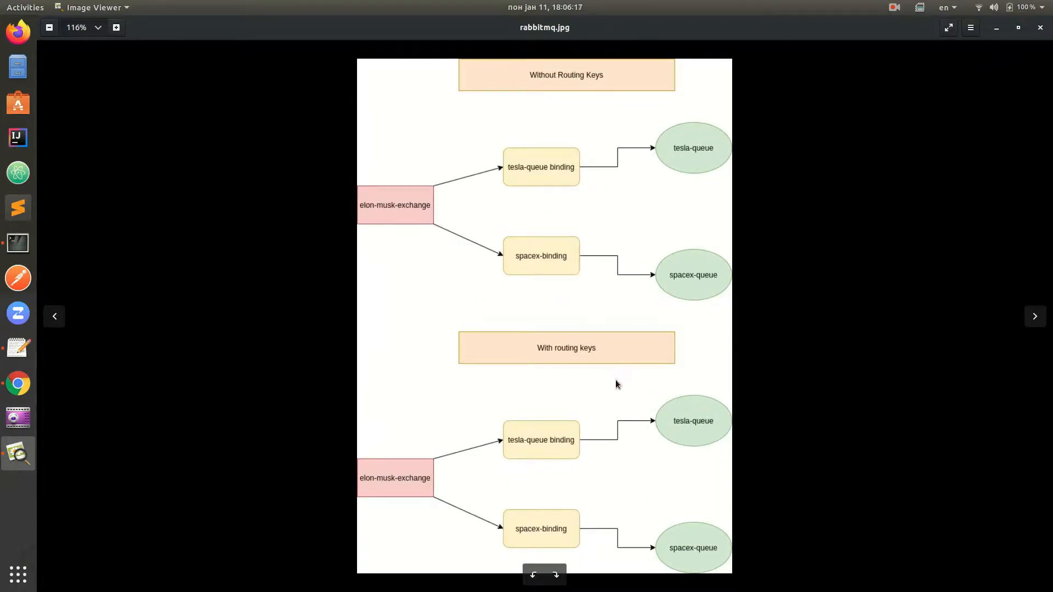
mouse_move(499, 189)
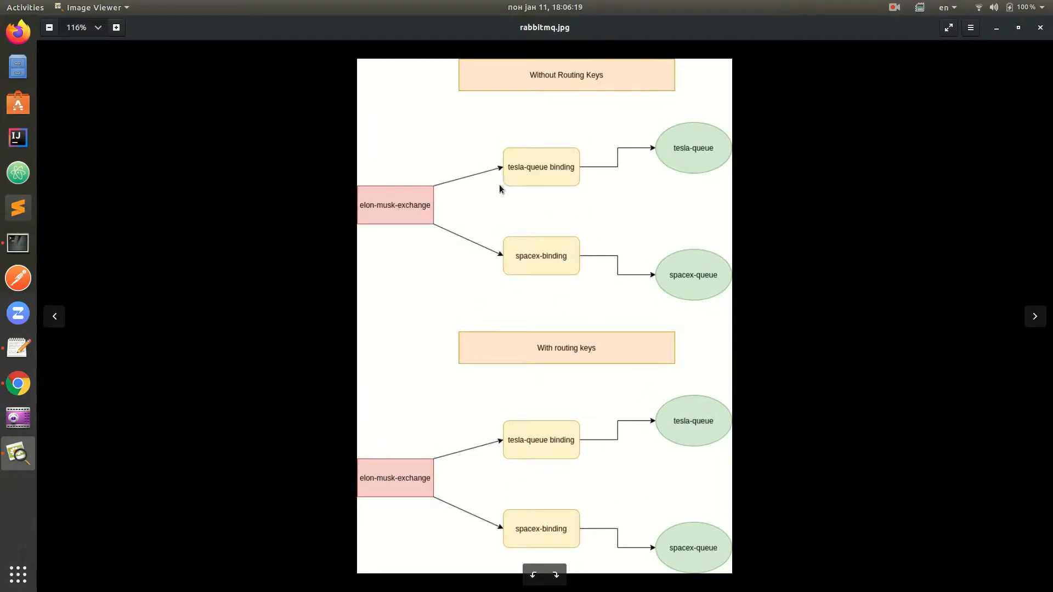
mouse_move(717, 161)
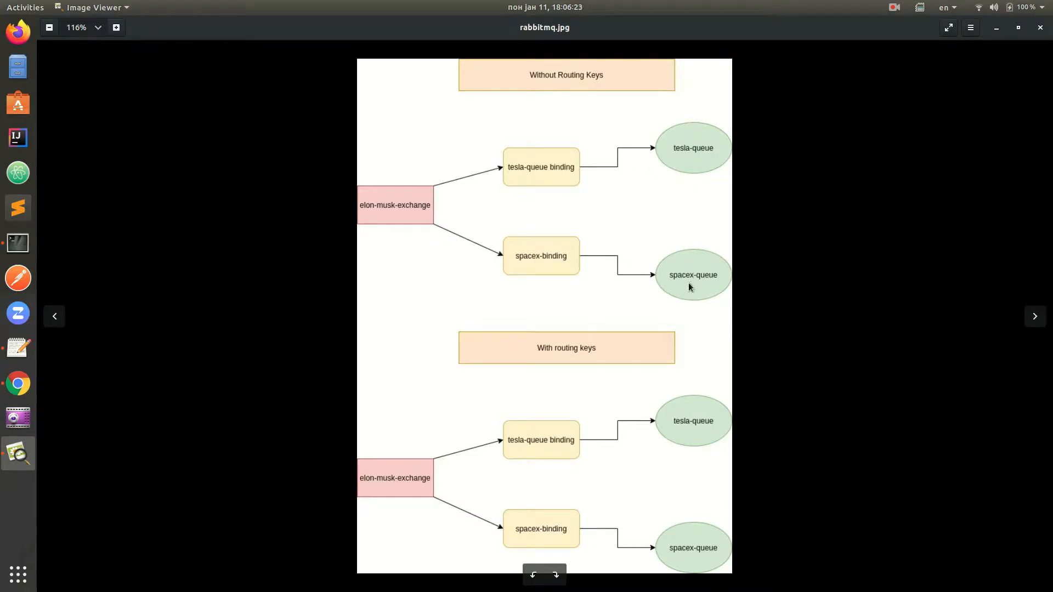
mouse_move(396, 171)
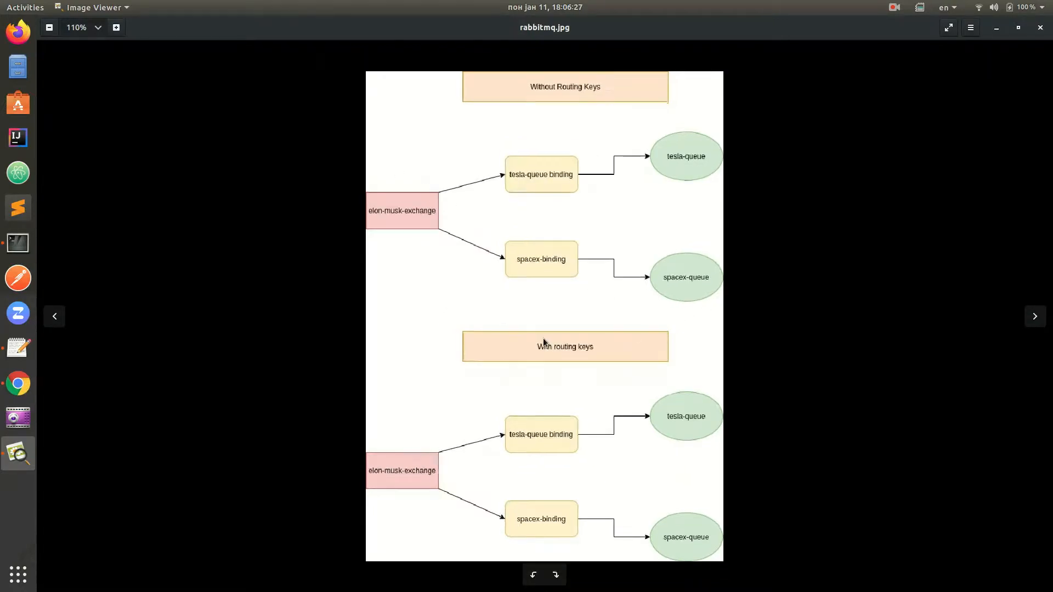
- Zoom in on the rabbitmq.jpg diagram of elon-musk-exchange routing to tesla-queue and spacex-queue
left_click(116, 27)
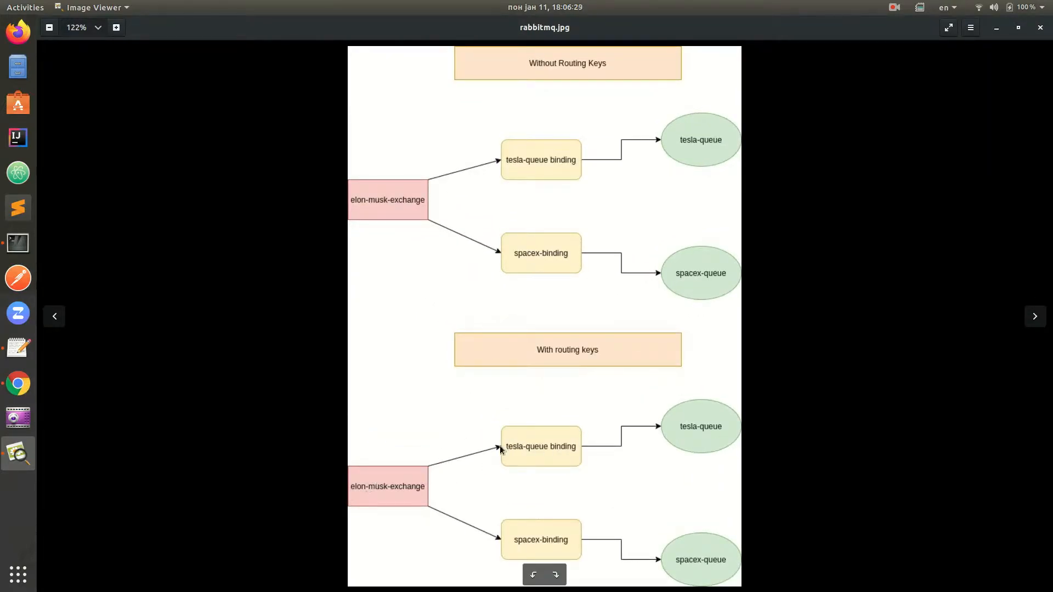
mouse_move(544, 557)
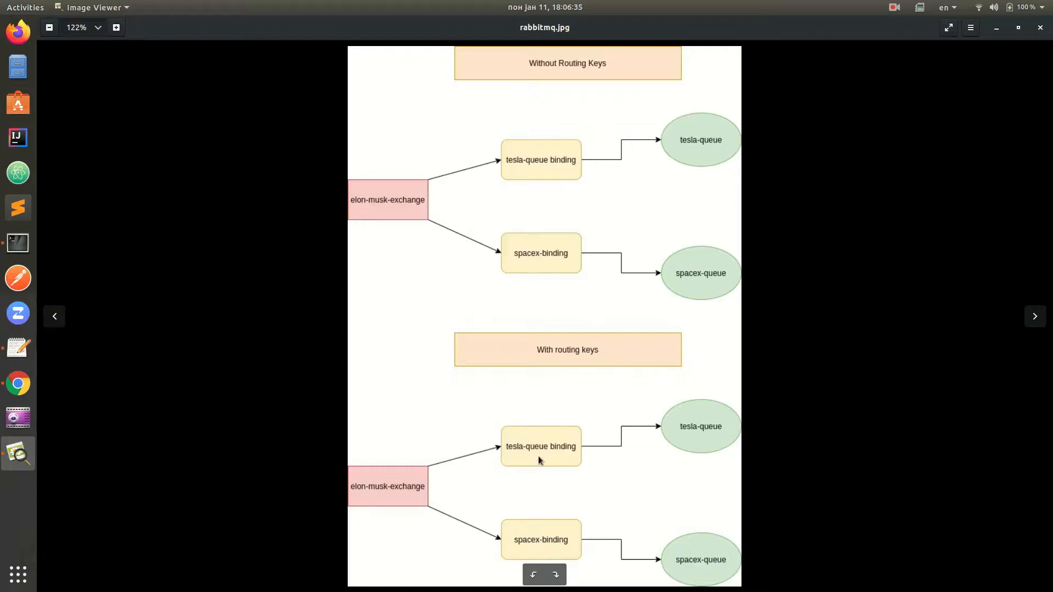
mouse_move(543, 552)
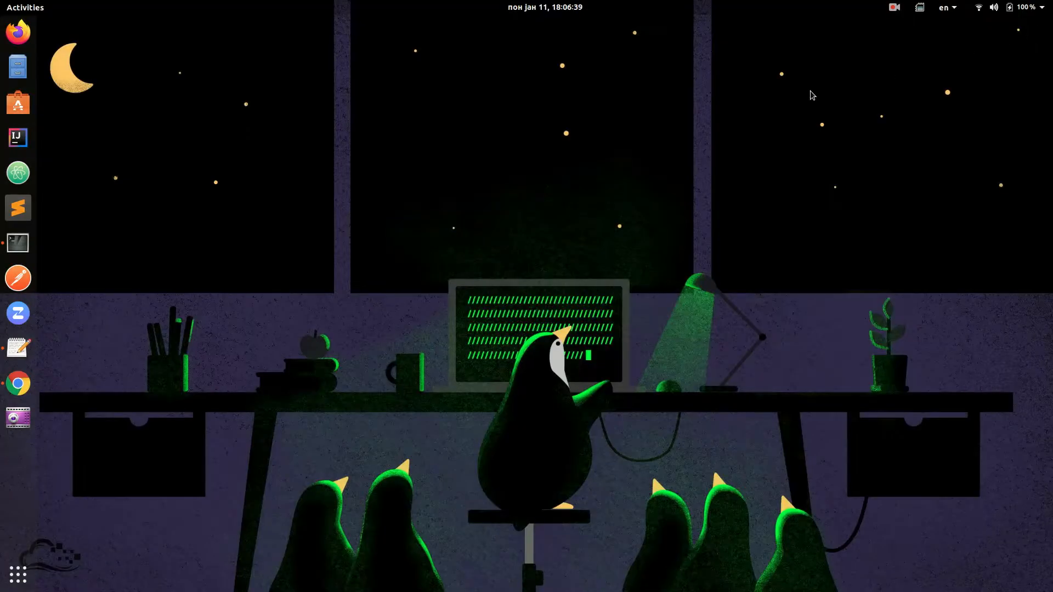
- Show the rabbitmqadmin notes on exchanges, queues, bindings and routing keys
left_click(18, 347)
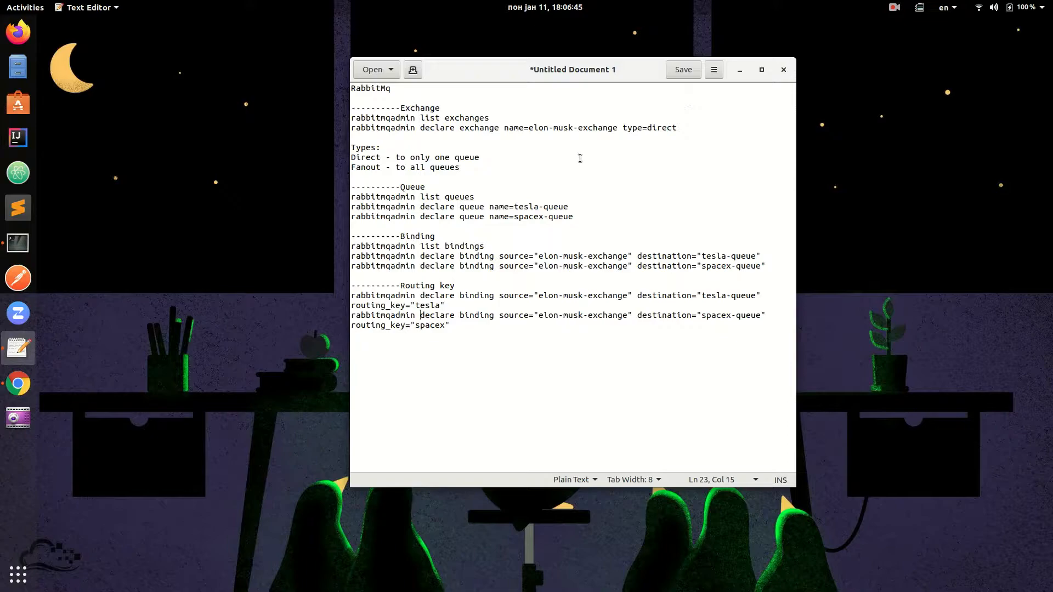
mouse_move(650, 228)
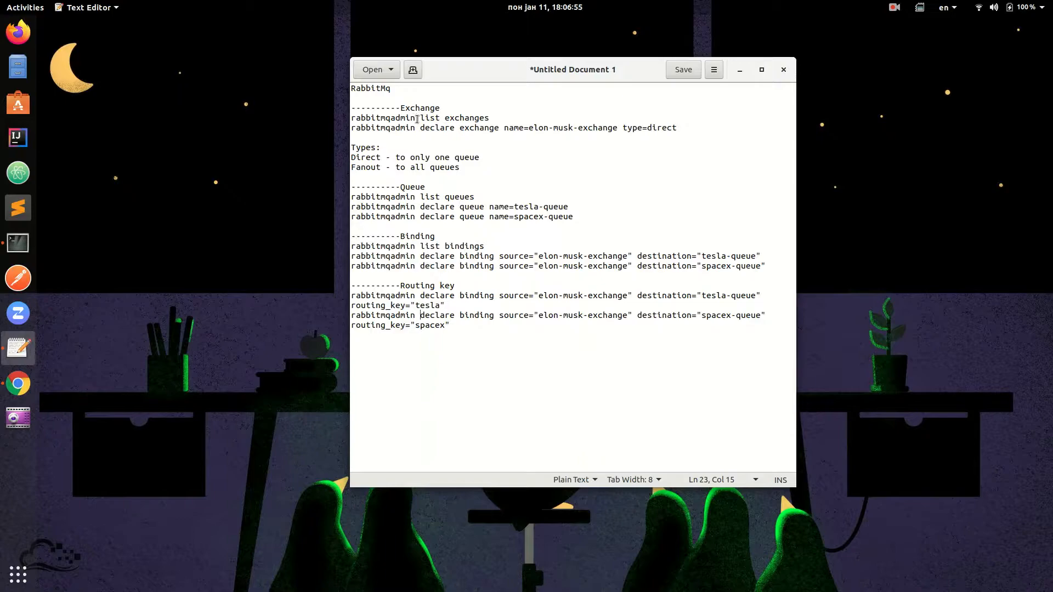
double_click(386, 118)
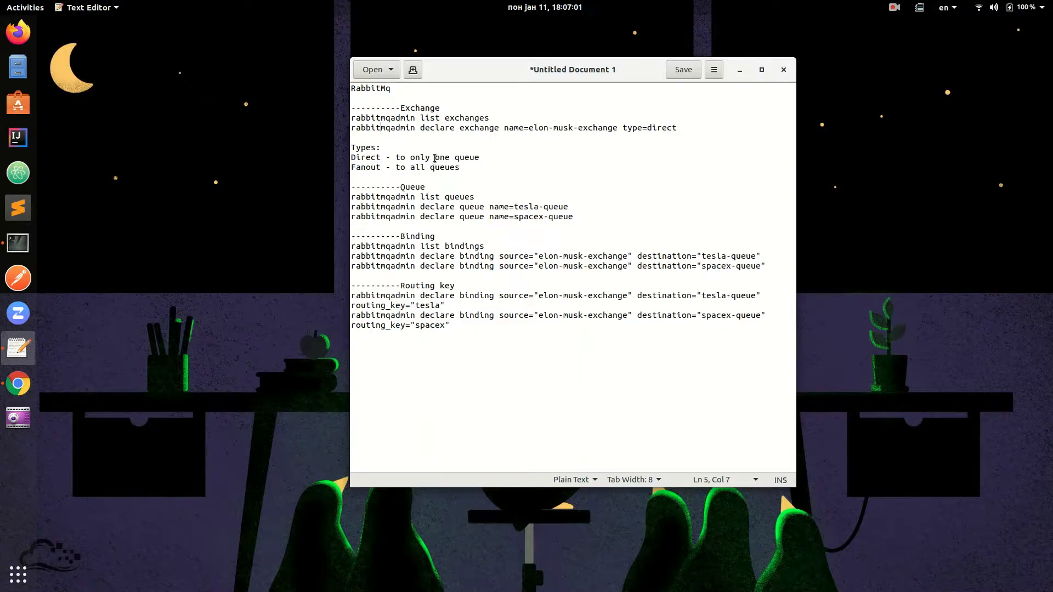
mouse_move(562, 182)
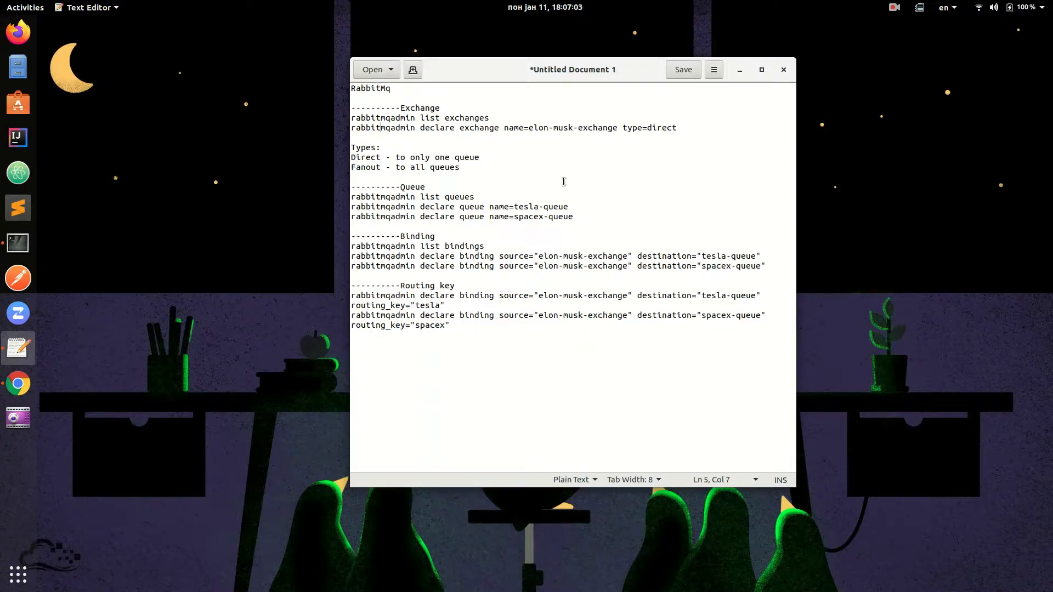
mouse_move(29, 394)
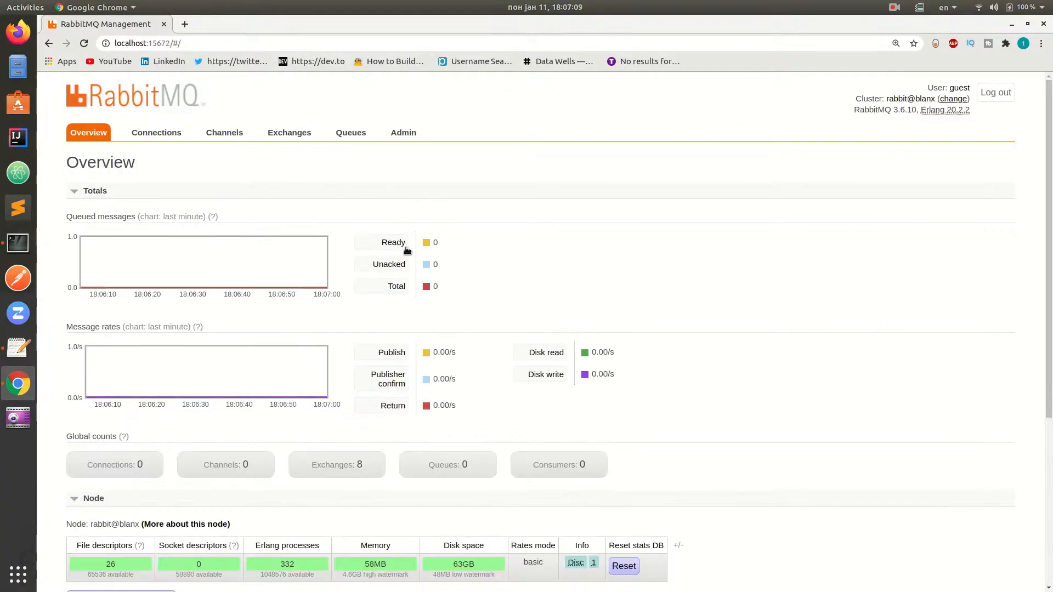
- View the RabbitMQ Management Queues page, which shows no queues yet
scroll("down", 3)
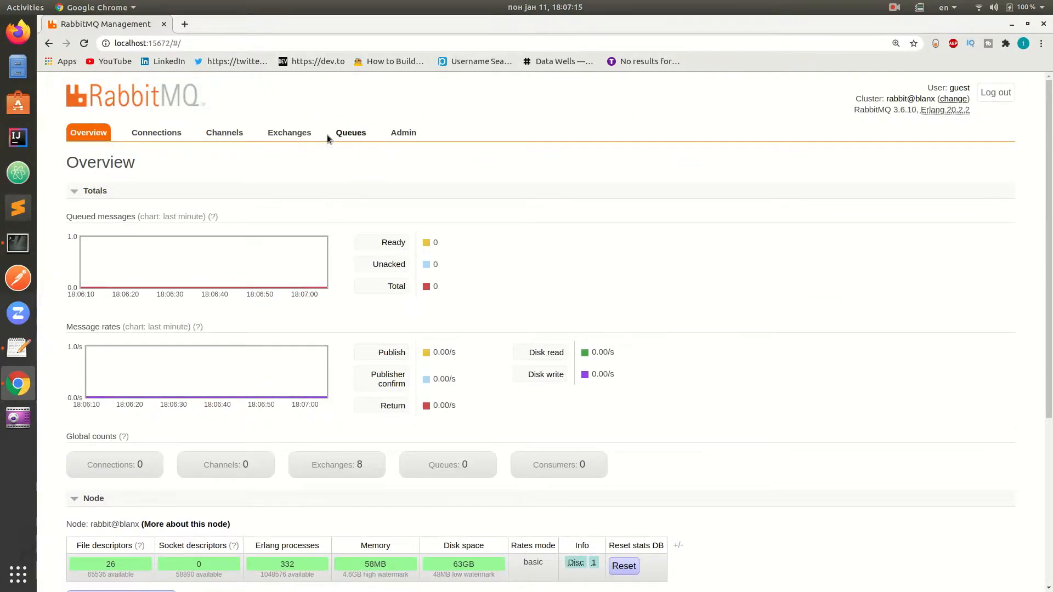
left_click(350, 132)
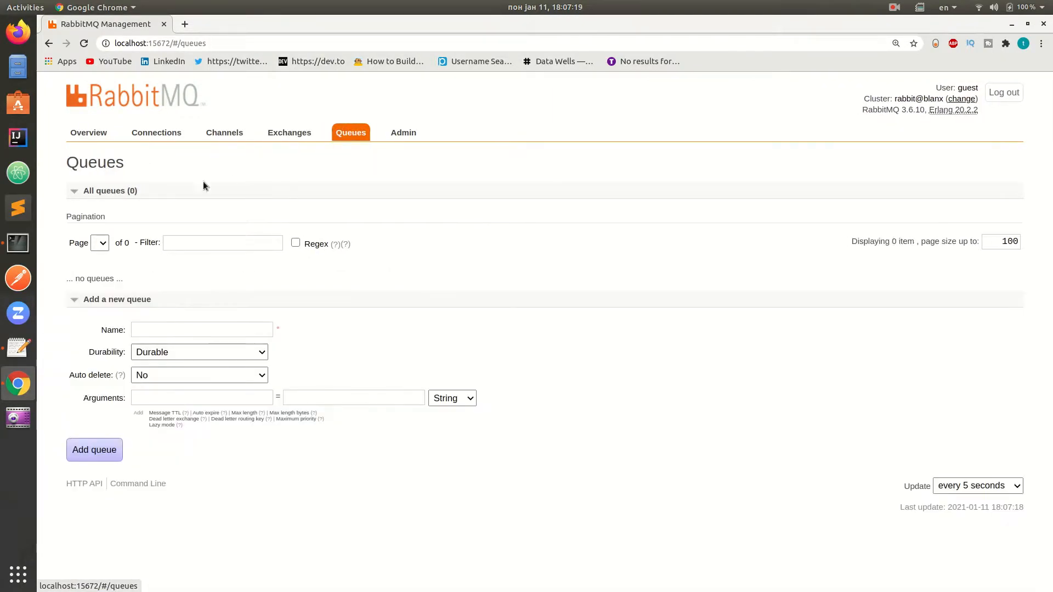
left_click(289, 132)
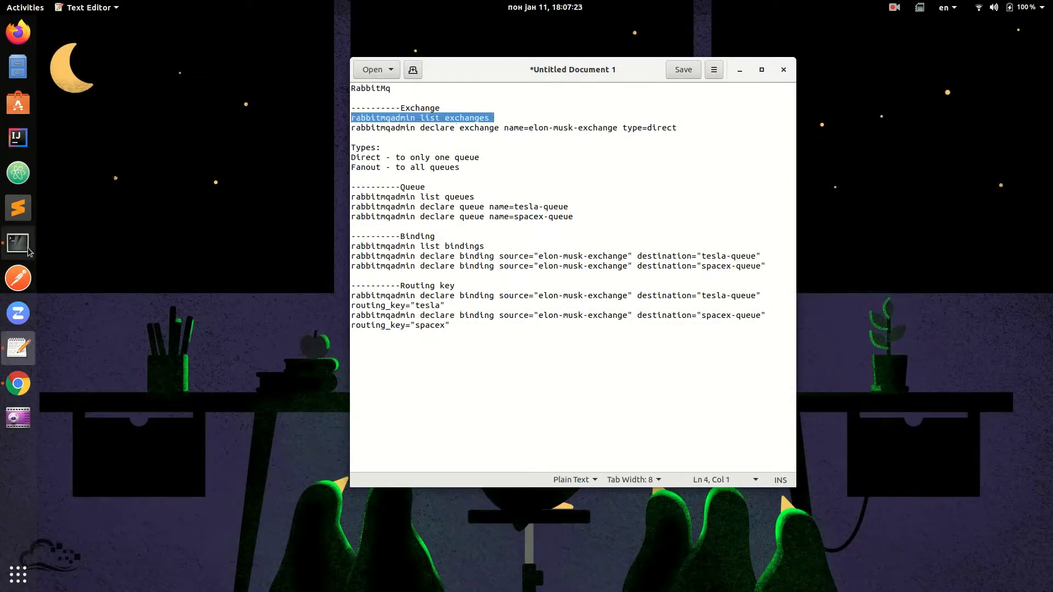
- Run 'rabbitmqadmin list exchanges' and 'rabbitmqadmin list queues' in the terminal
left_click(17, 243)
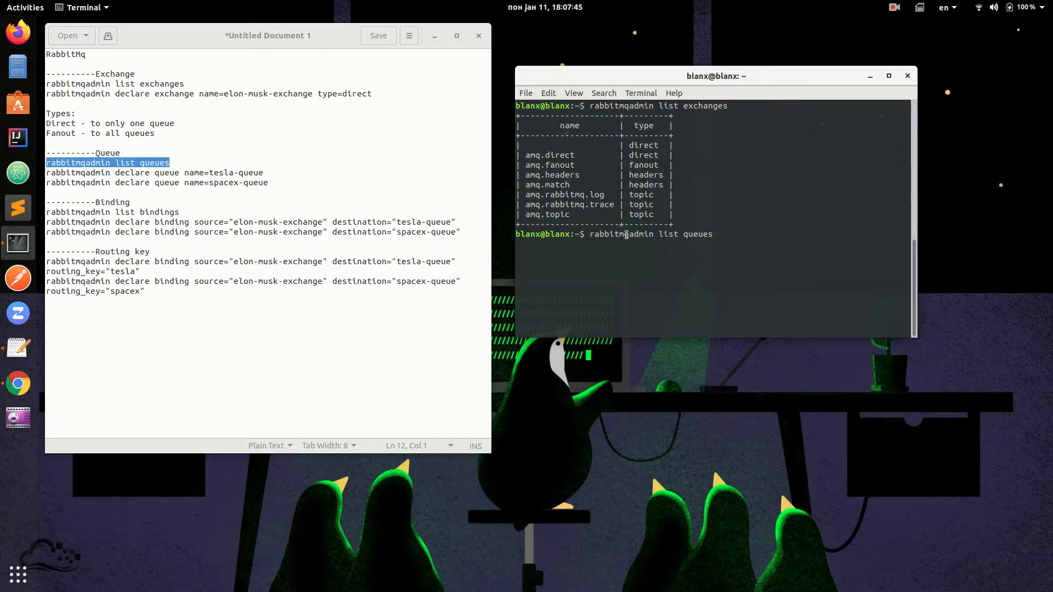
key("Return")
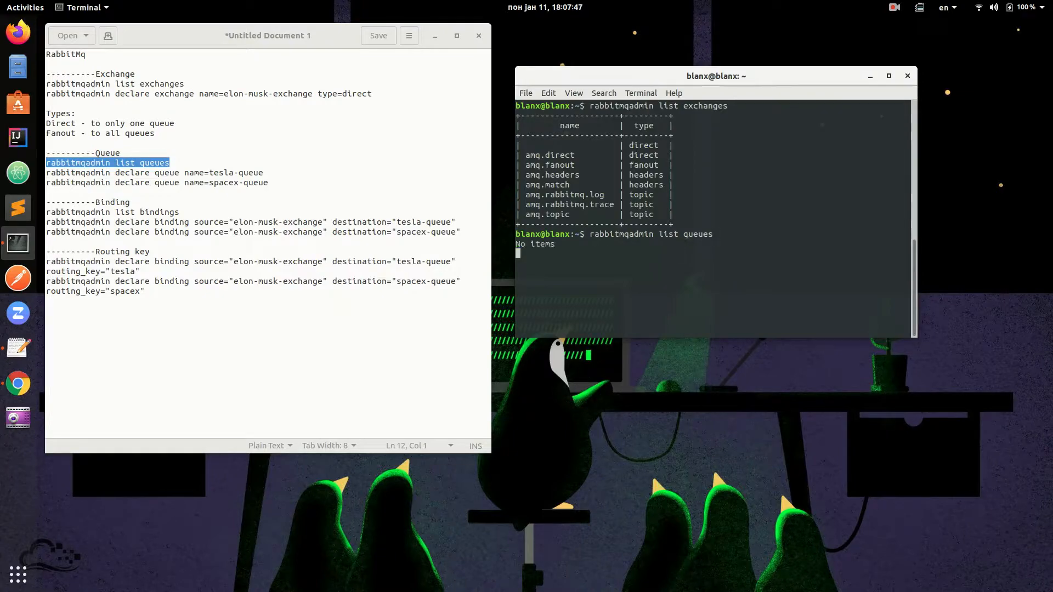
key("Return")
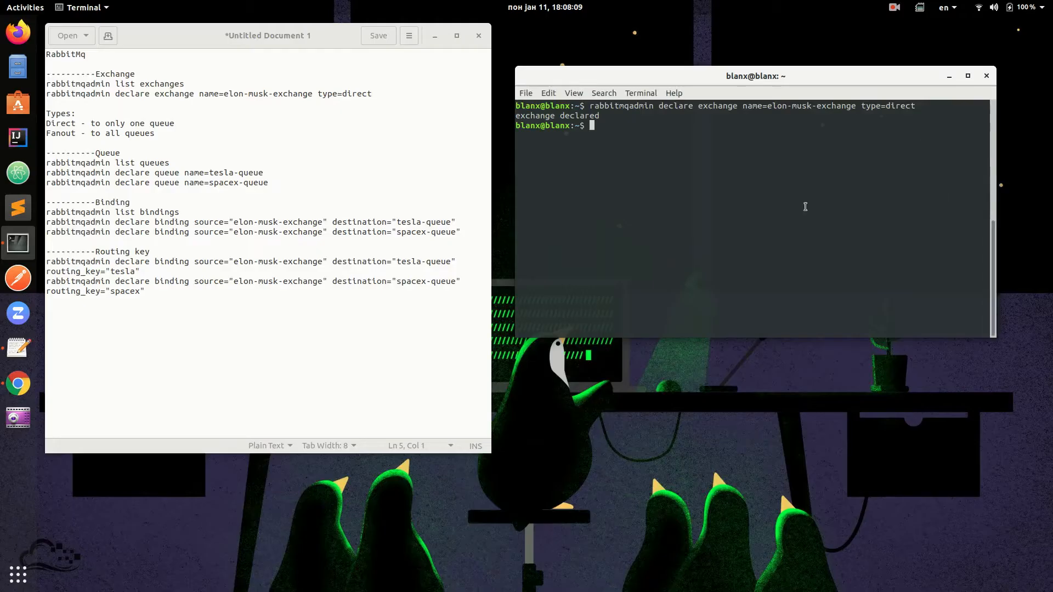
- Declare tesla-queue and spacex-queue and bind them to elon-musk-exchange with keys tesla and spacex
type("c")
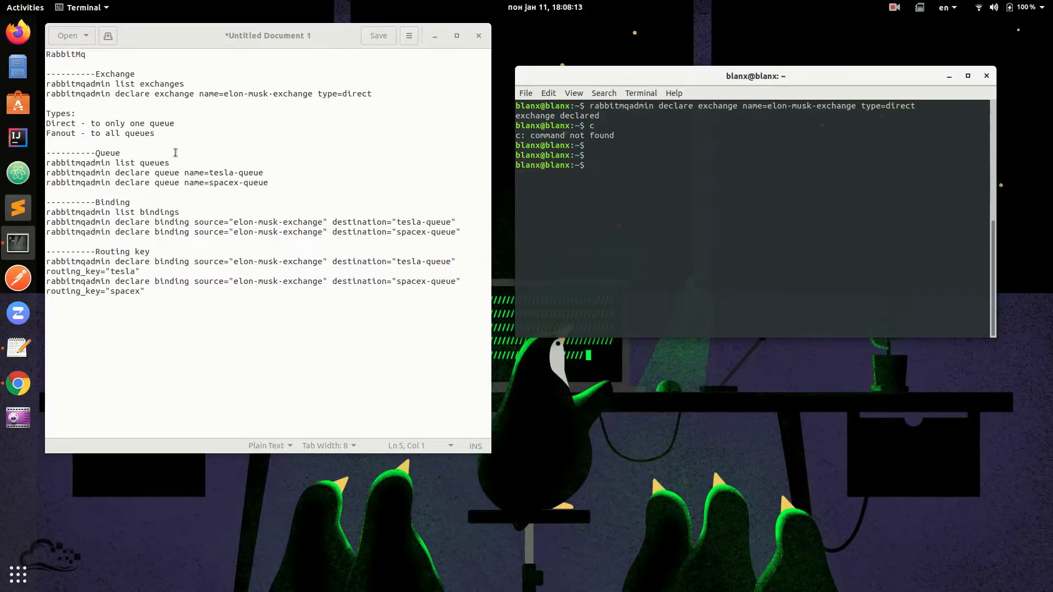
right_click(168, 173)
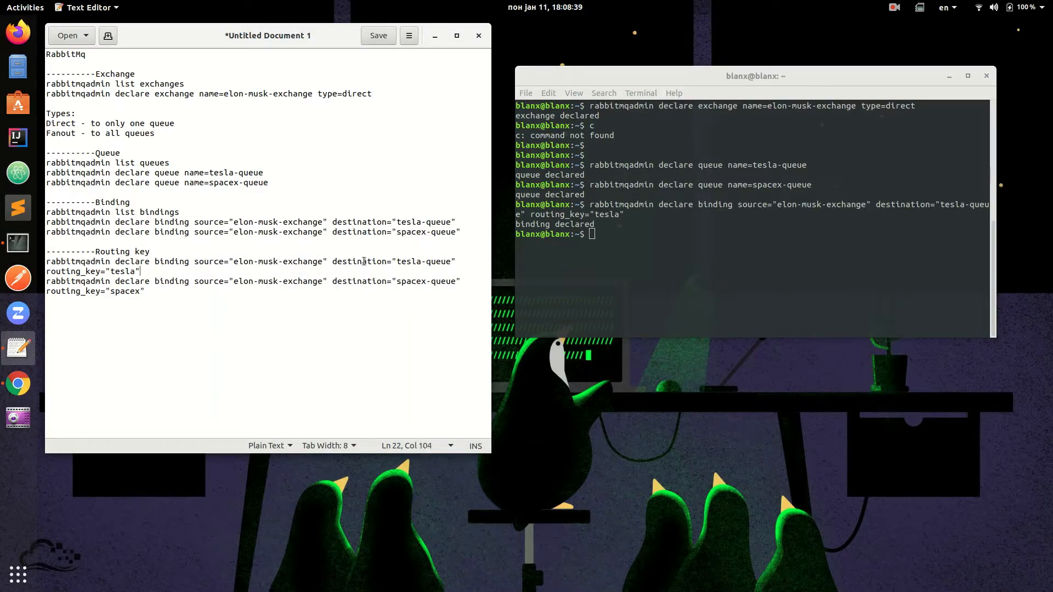
double_click(359, 261)
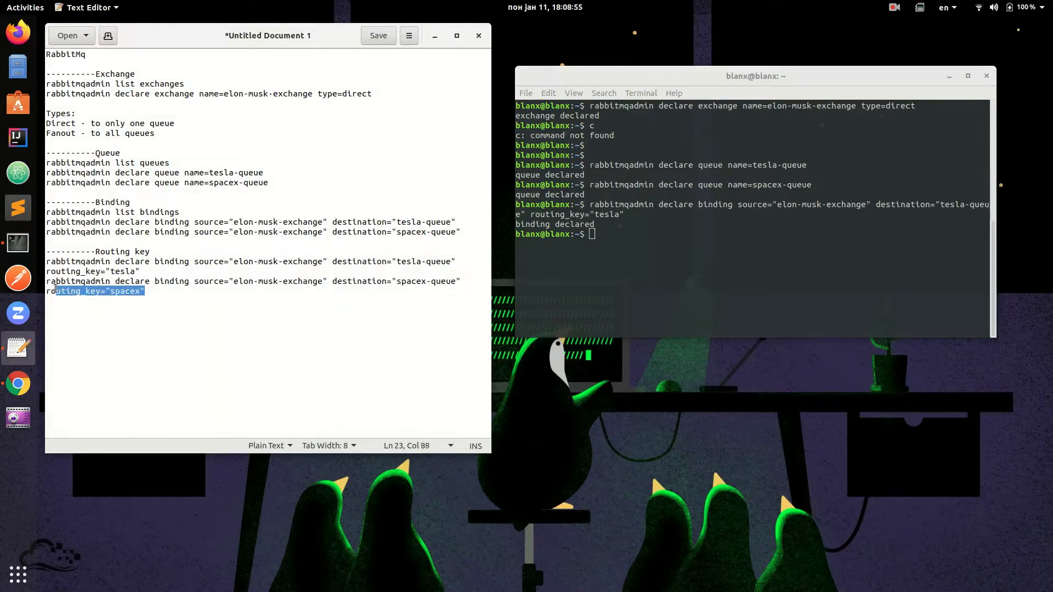
right_click(255, 281)
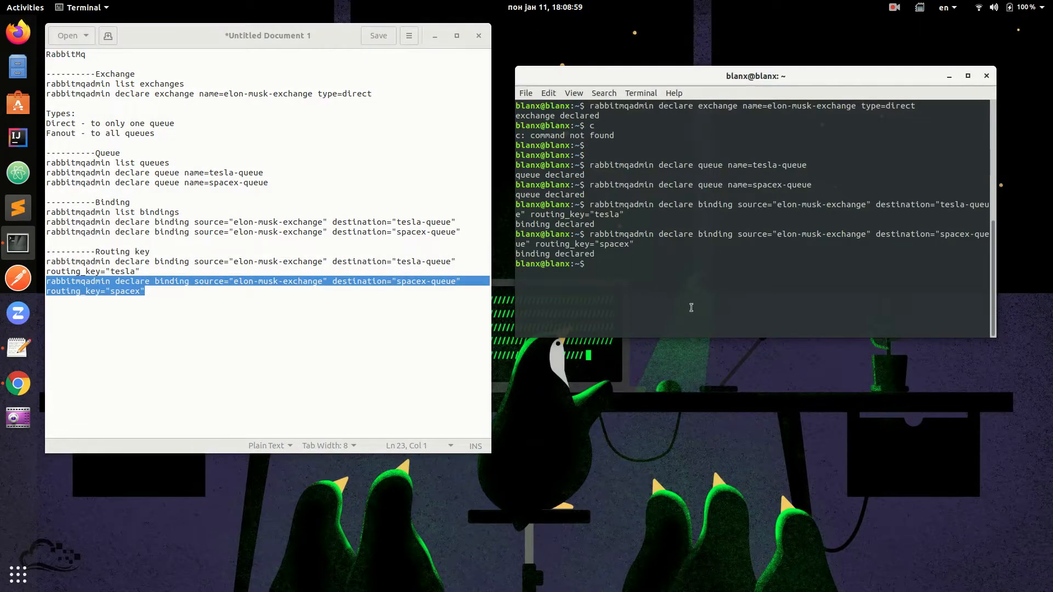
- Open elon-musk-exchange details showing bindings to spacex-queue and tesla-queue
left_click(17, 383)
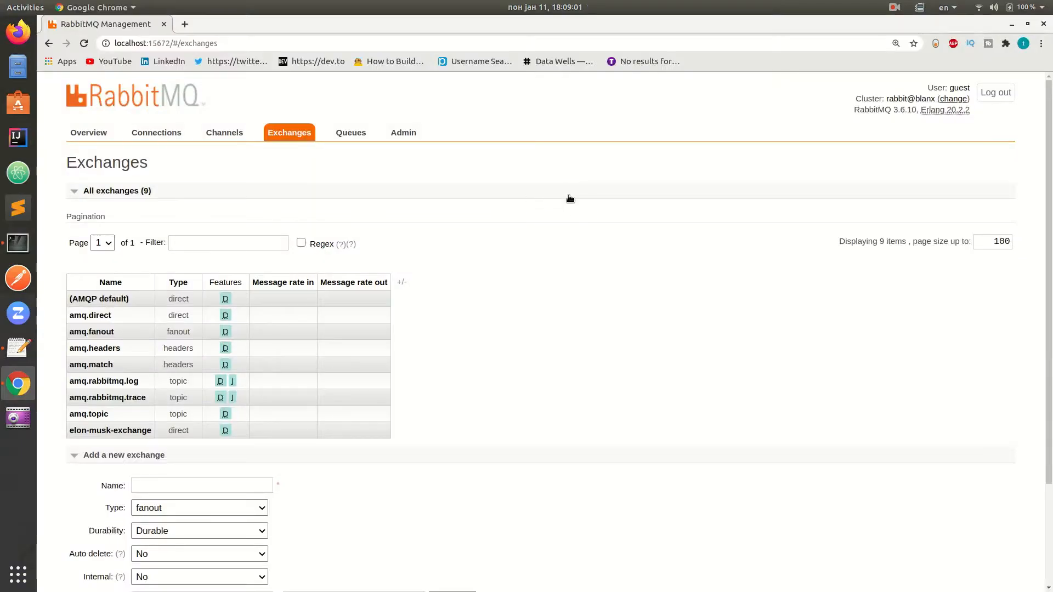
left_click(74, 190)
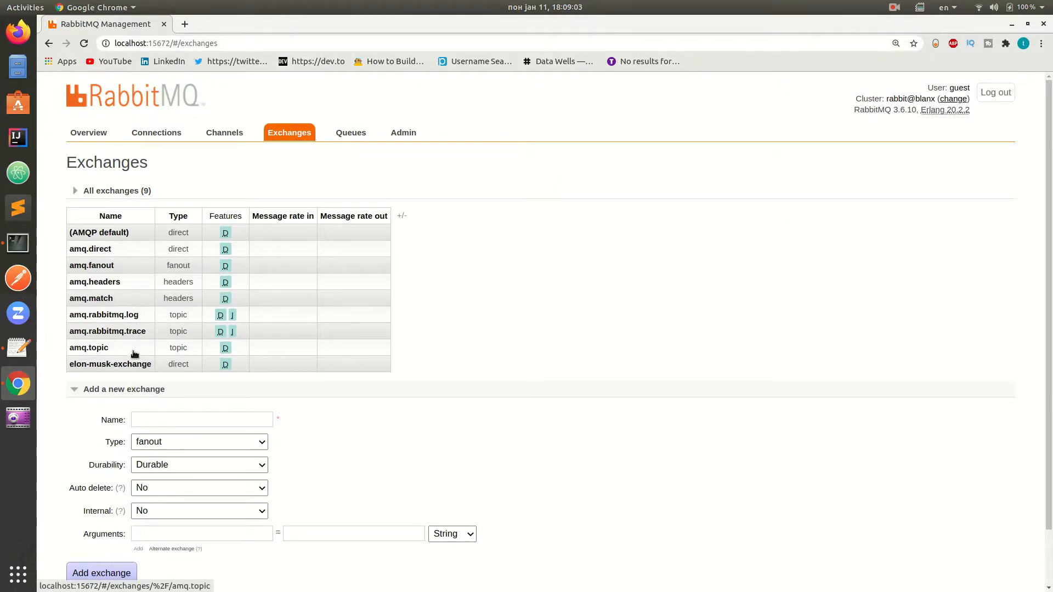
left_click(110, 364)
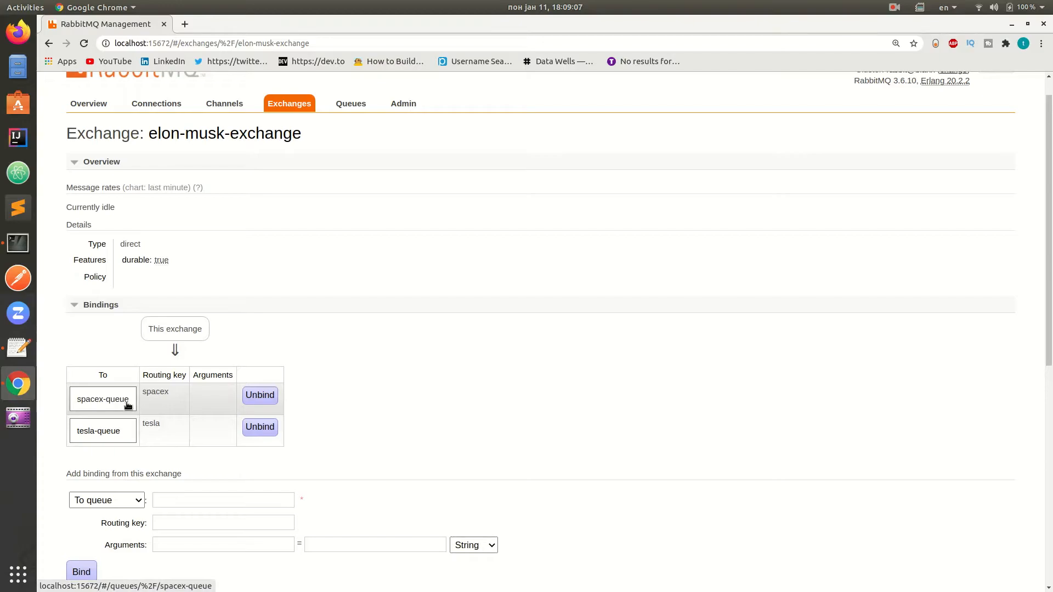
mouse_move(98, 434)
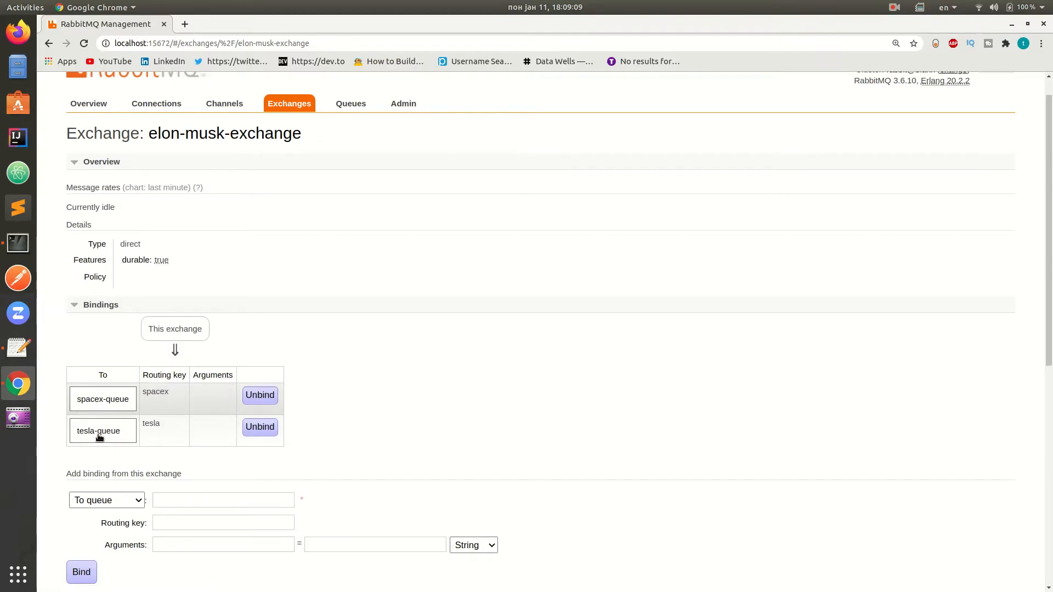
mouse_move(351, 103)
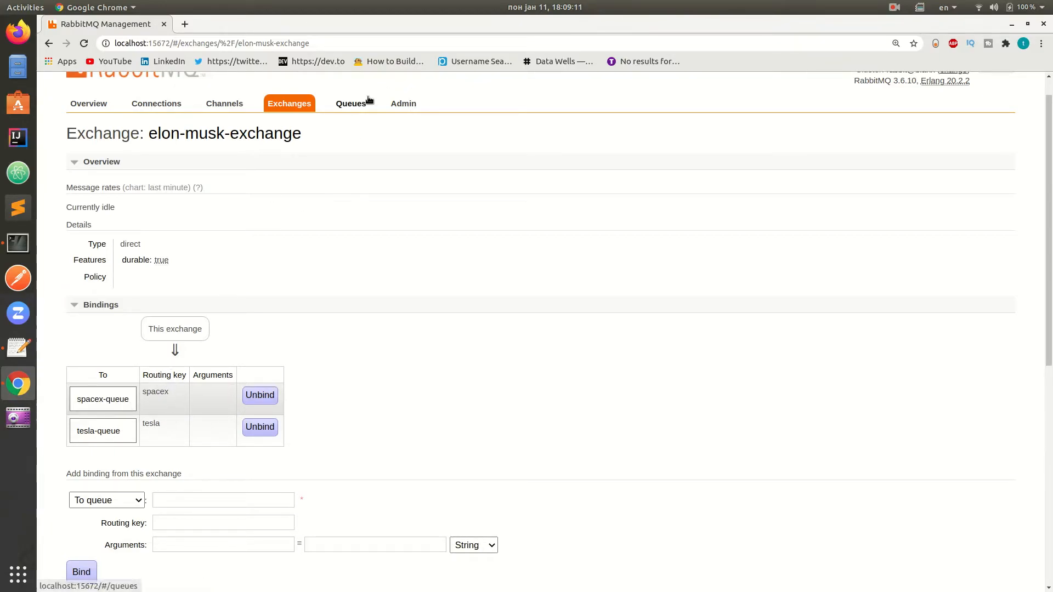
left_click(350, 102)
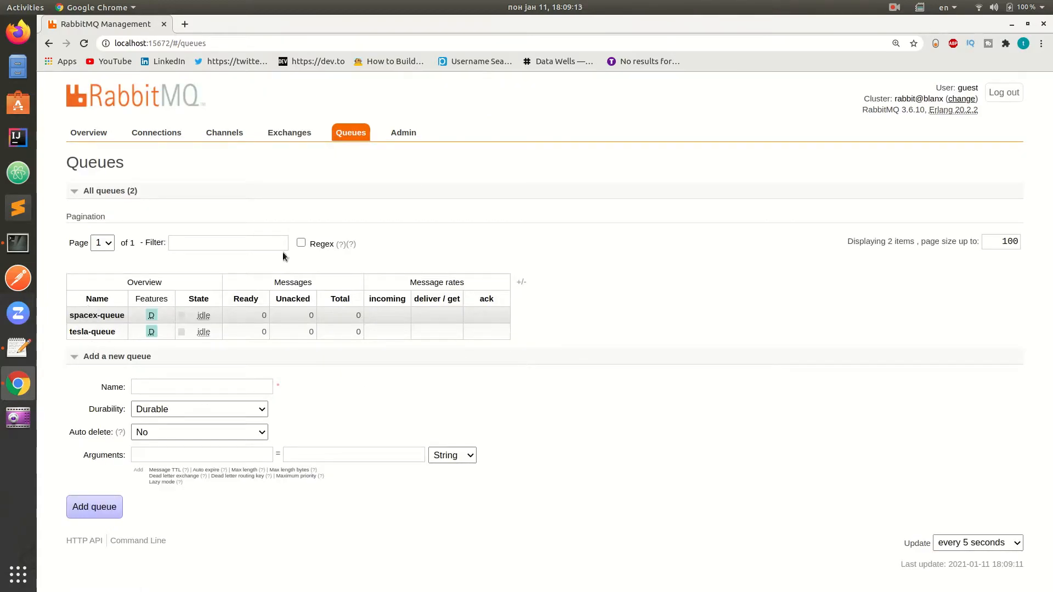
left_click(289, 132)
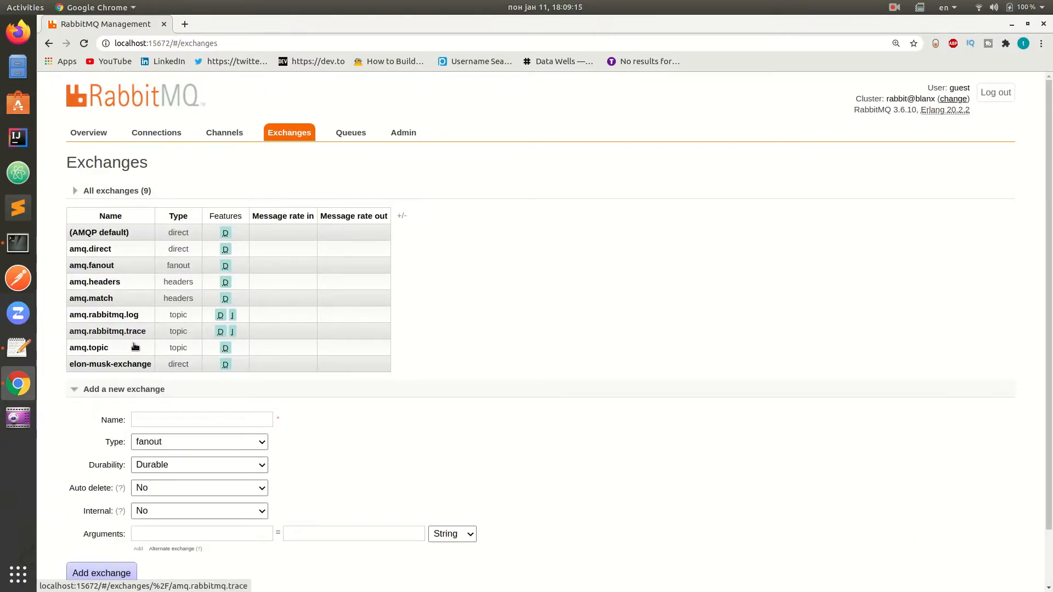
left_click(110, 364)
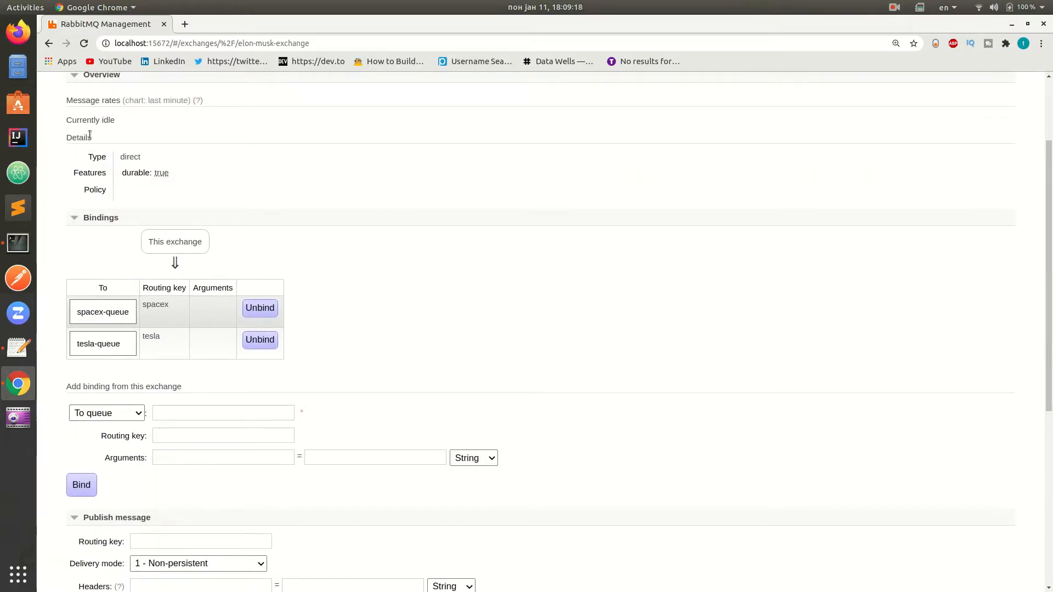
- Publish a 'Spacex' message on elon-musk-exchange with routing key spacex
left_click(75, 75)
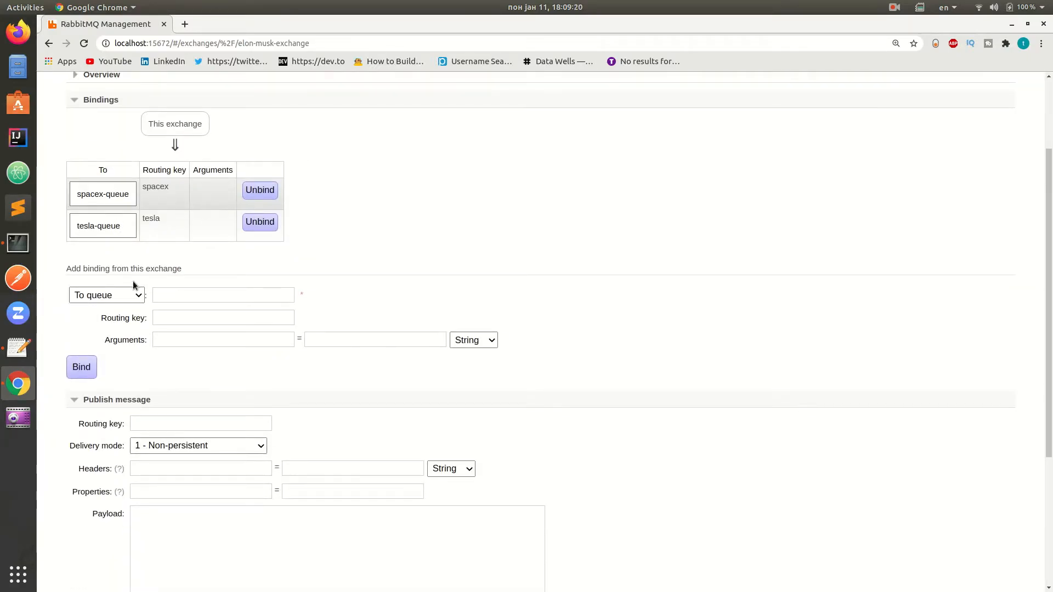
scroll("down", 3)
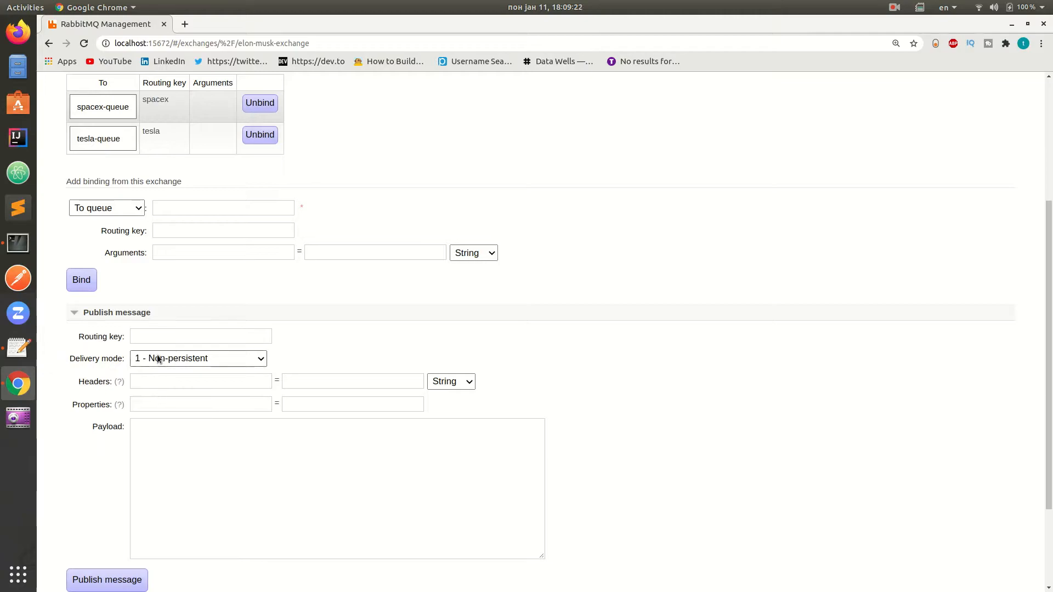
left_click(200, 336)
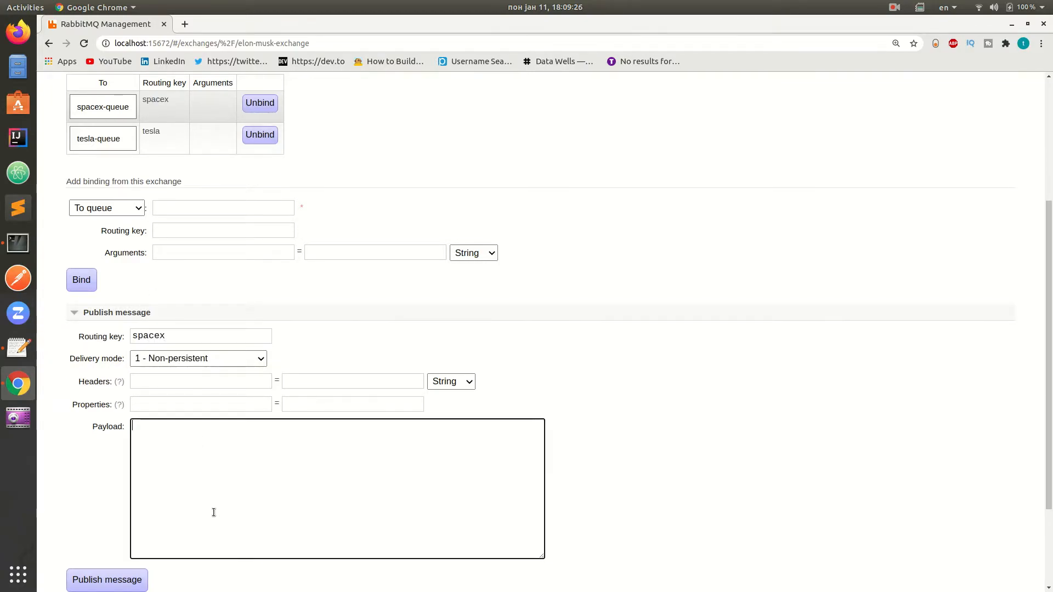
type("Spacex")
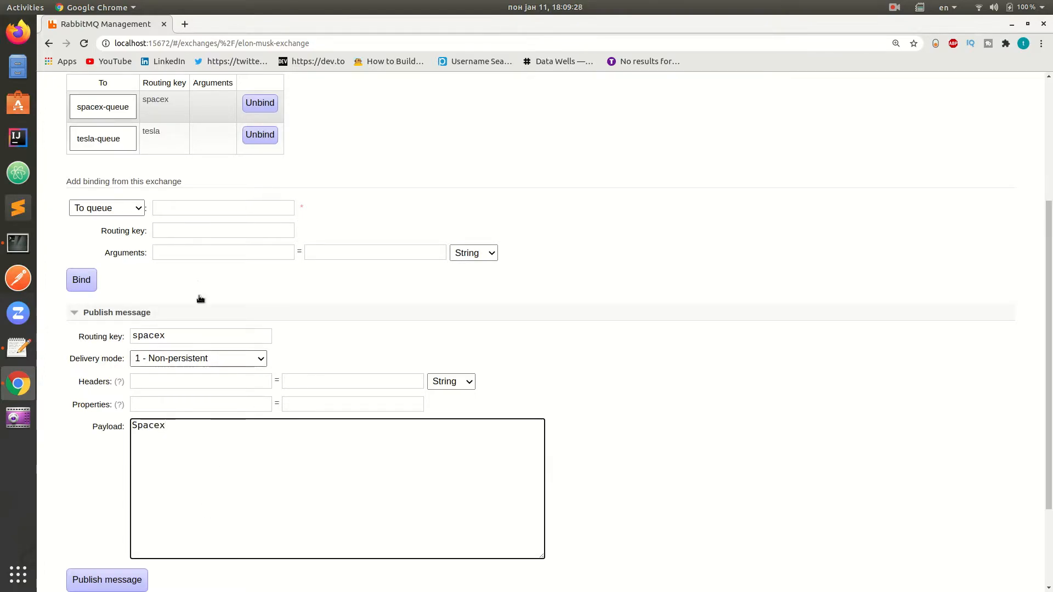
left_click(105, 579)
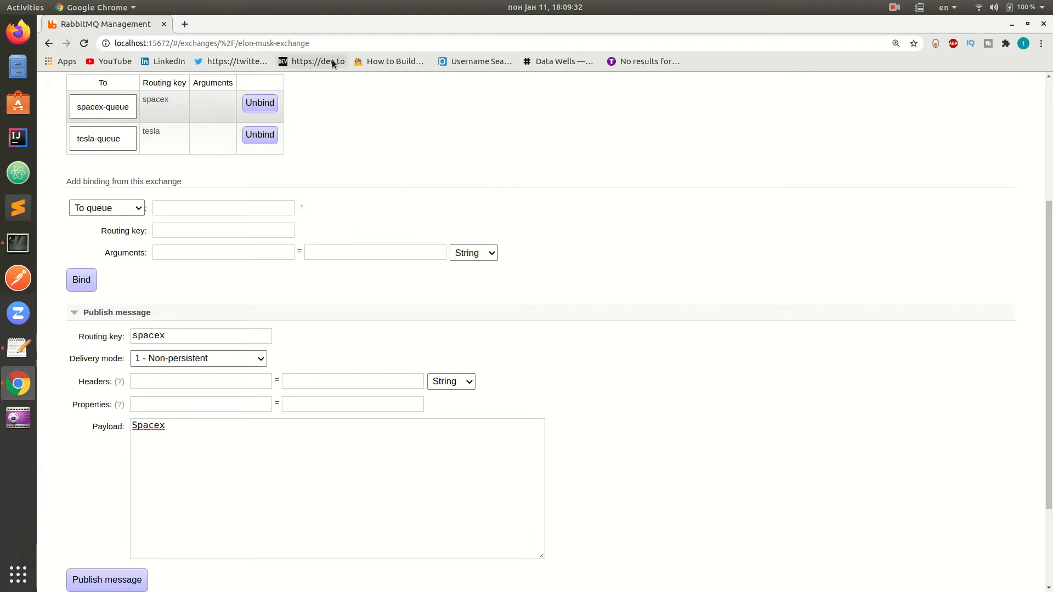
- Get the waiting message from spacex-queue
left_click(349, 132)
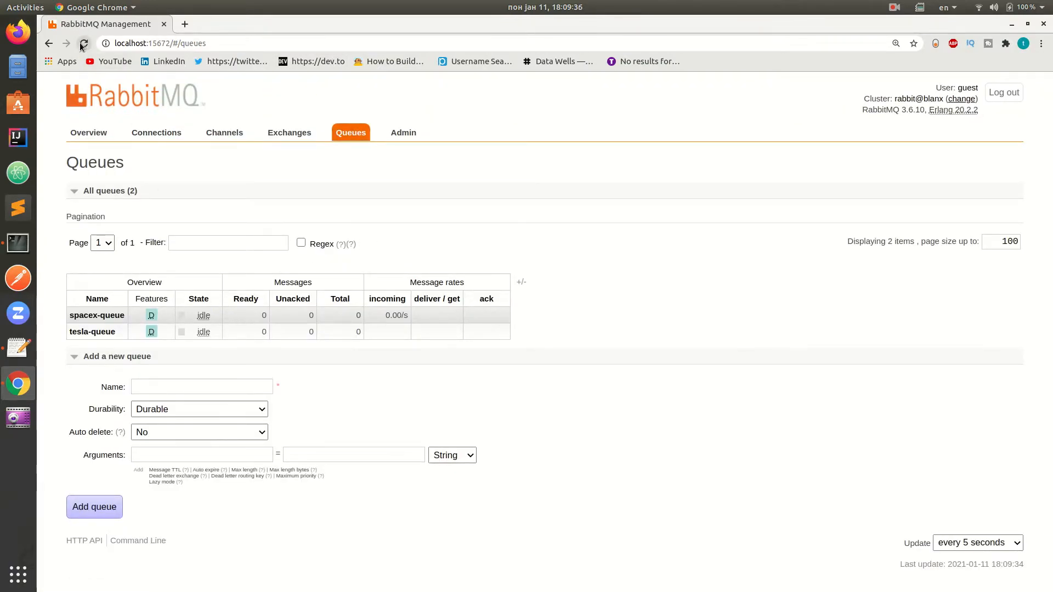
left_click(80, 42)
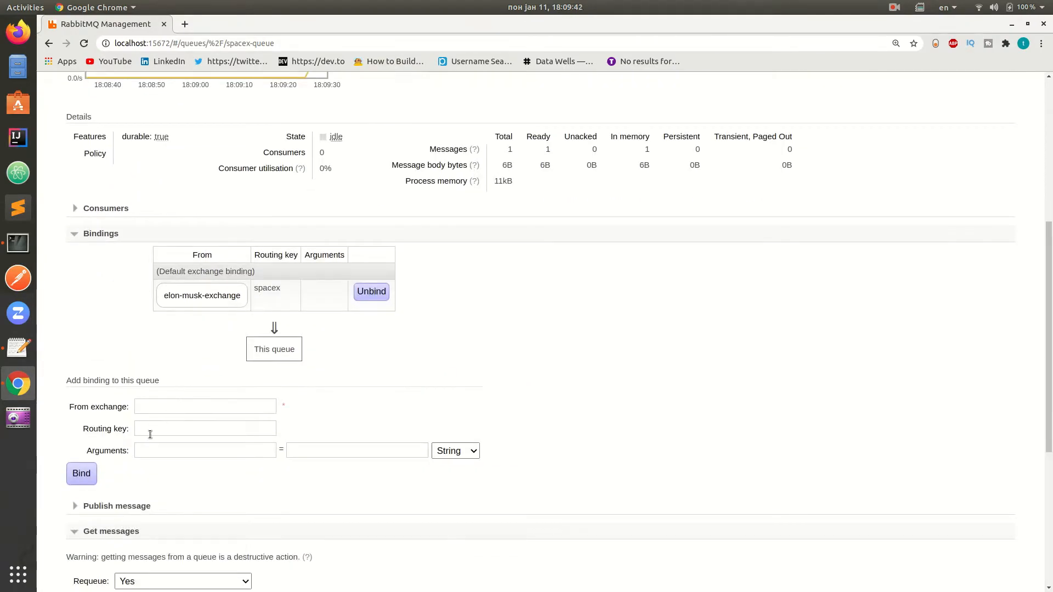
left_click(116, 506)
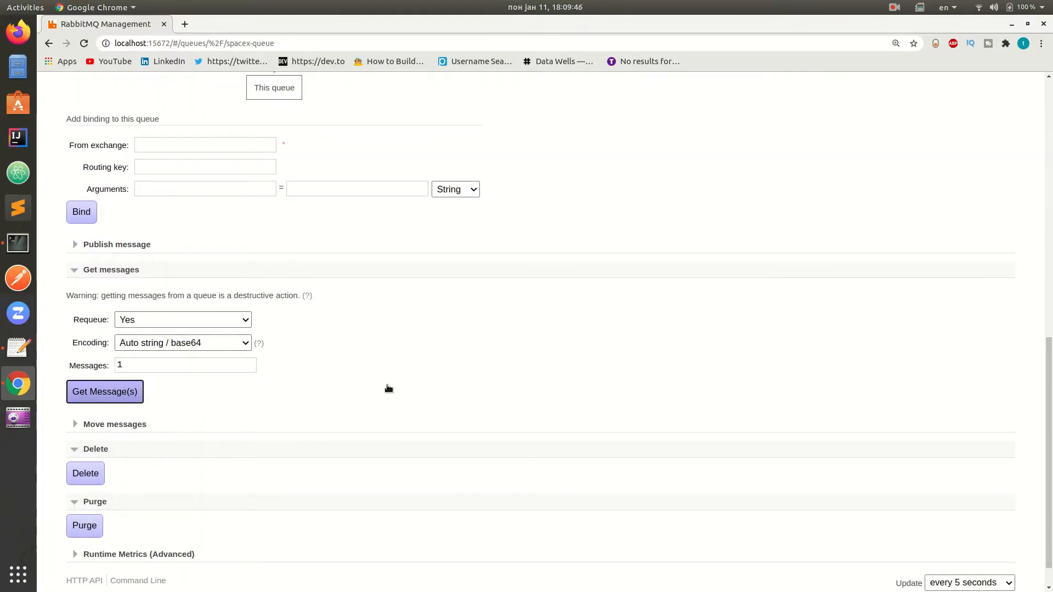
left_click(104, 392)
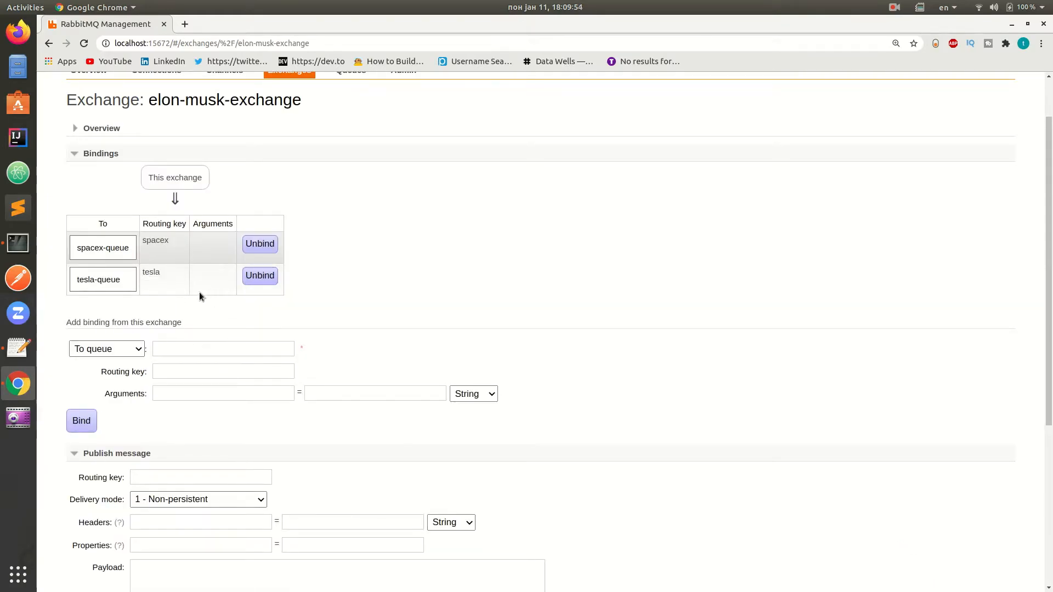
- Publish a 'Tesla' message on elon-musk-exchange with routing key tesla
left_click(199, 390)
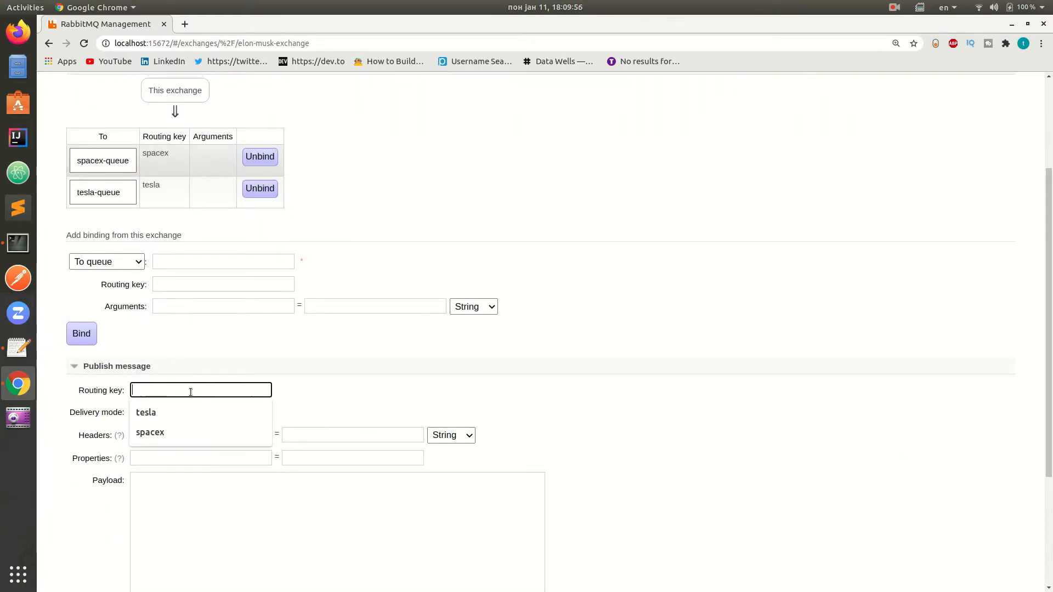
left_click(145, 412)
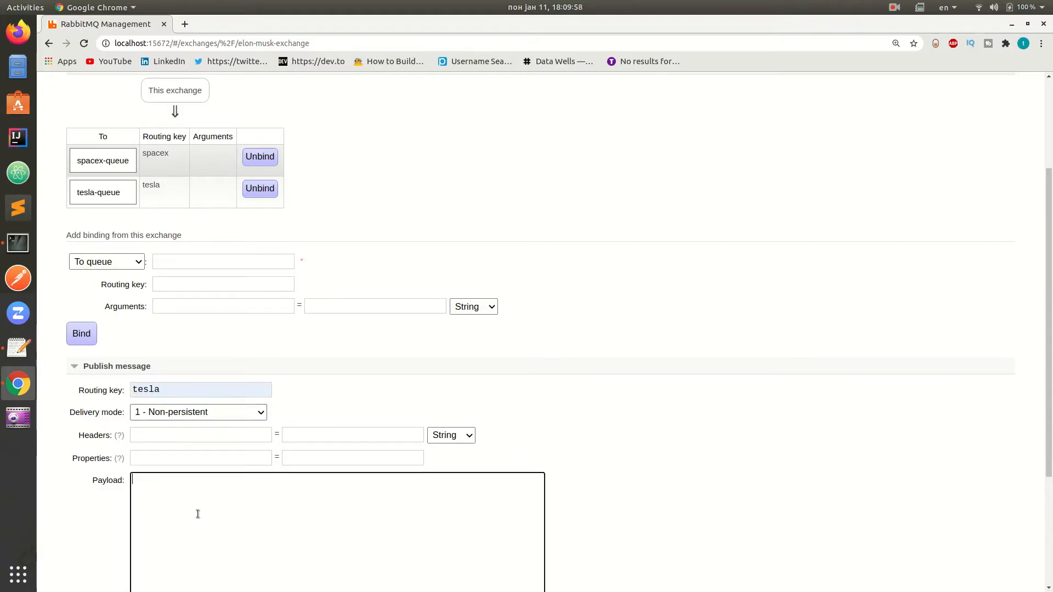
type("Tesla")
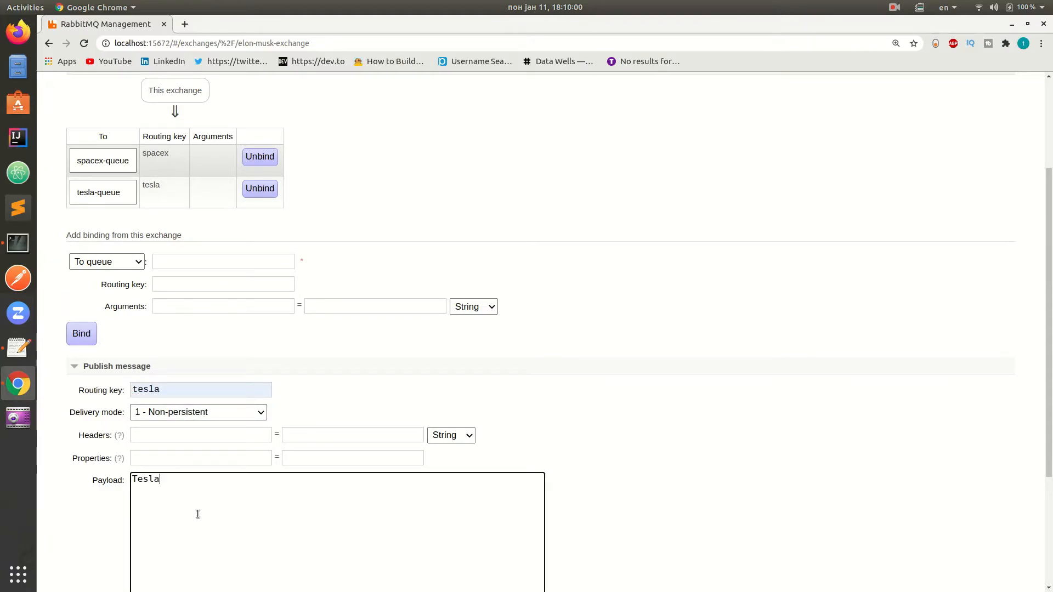
left_click(107, 454)
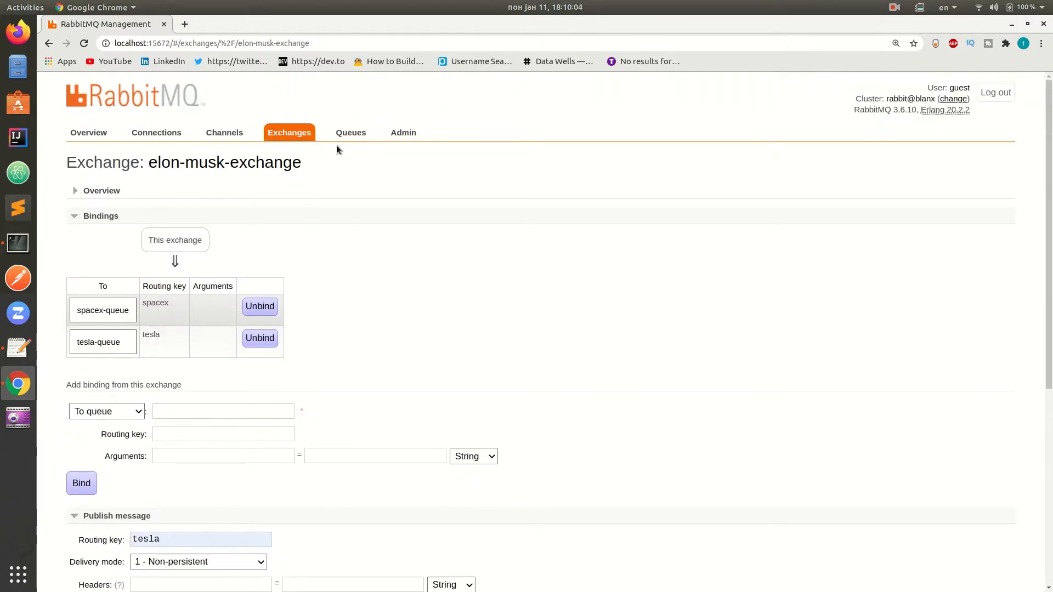
- Check that tesla-queue holds one message, then return to Exchanges
left_click(349, 132)
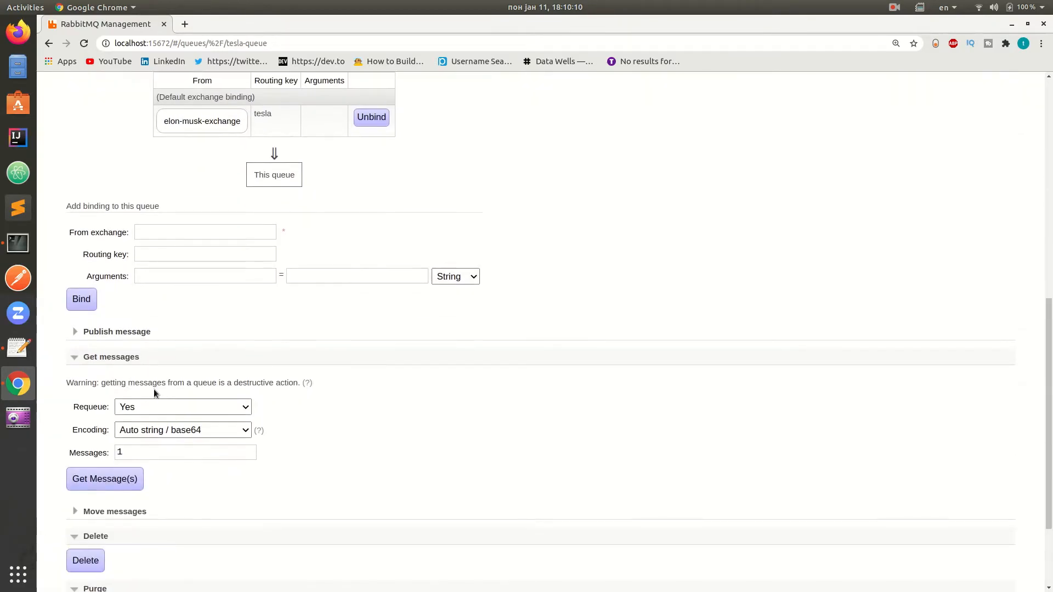
left_click(105, 479)
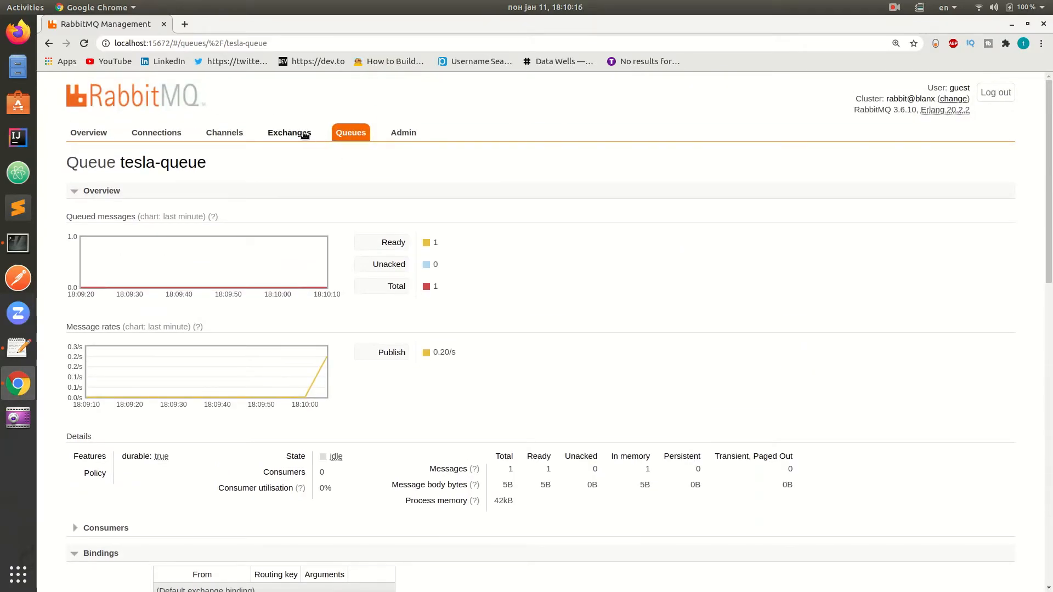
left_click(289, 132)
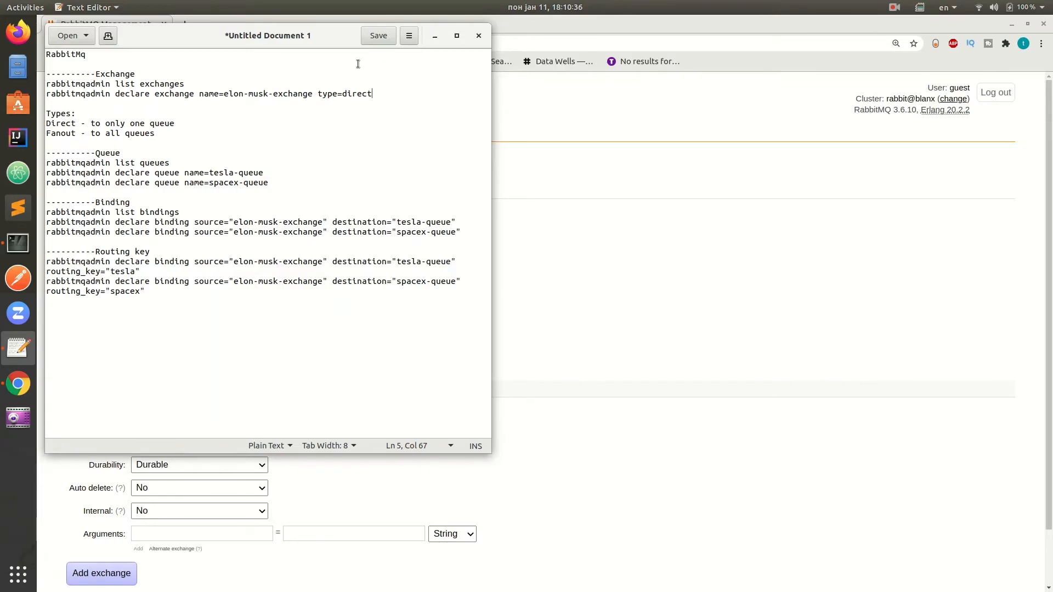
- Replace 'direct' with 'fanout' in the declare exchange command
double_click(355, 93)
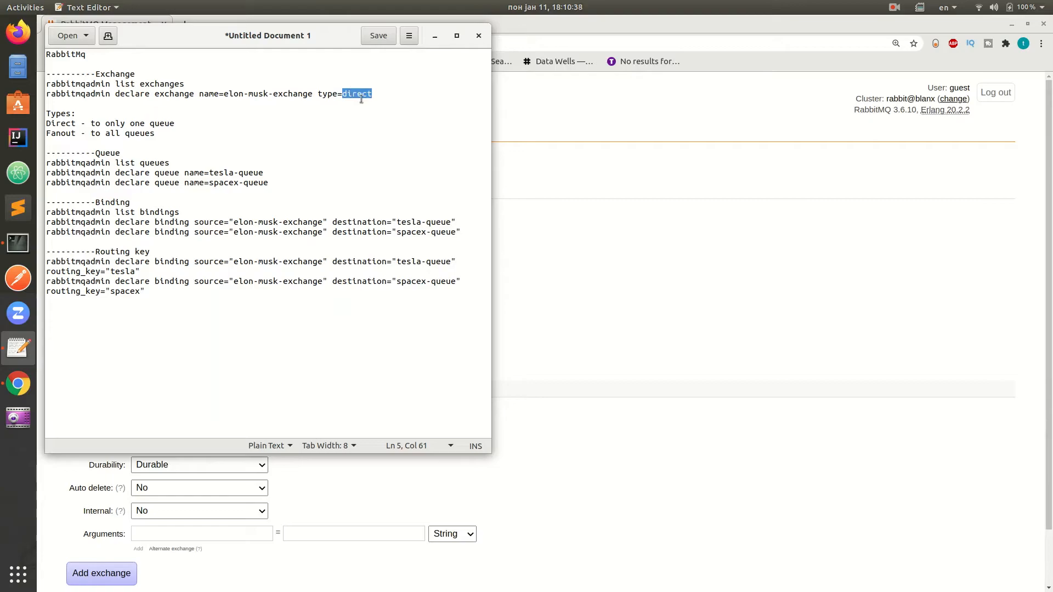
type("fanout")
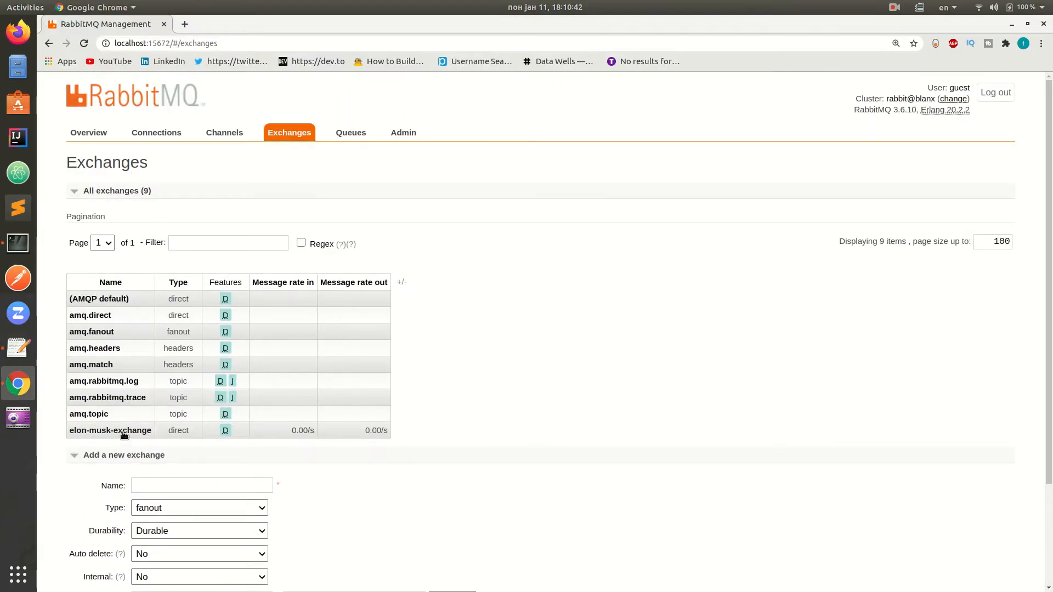
- Delete elon-musk-exchange and inspect spacex-queue's remaining bindings
left_click(85, 511)
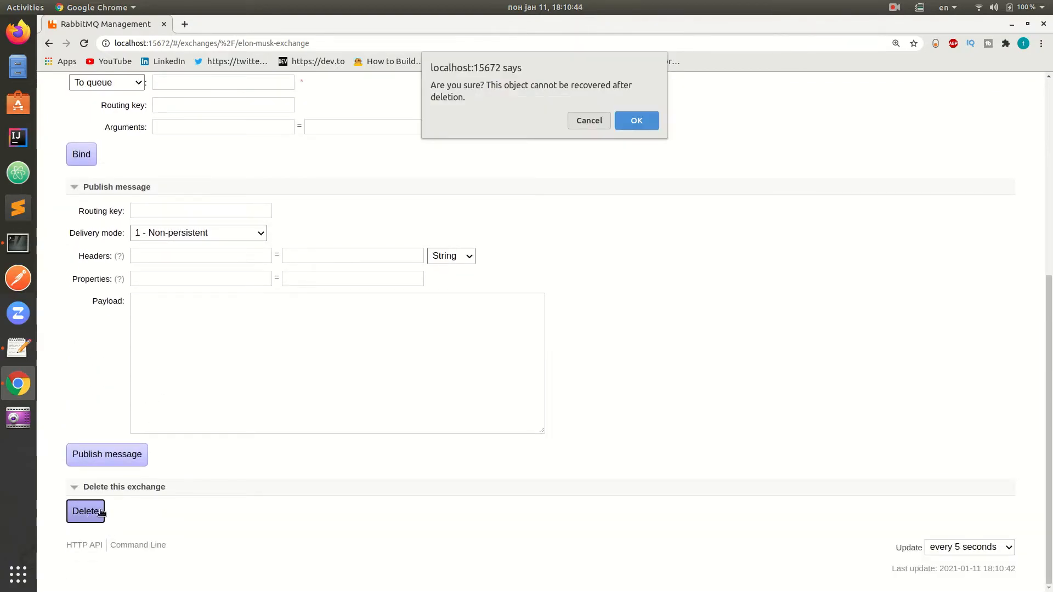
left_click(635, 120)
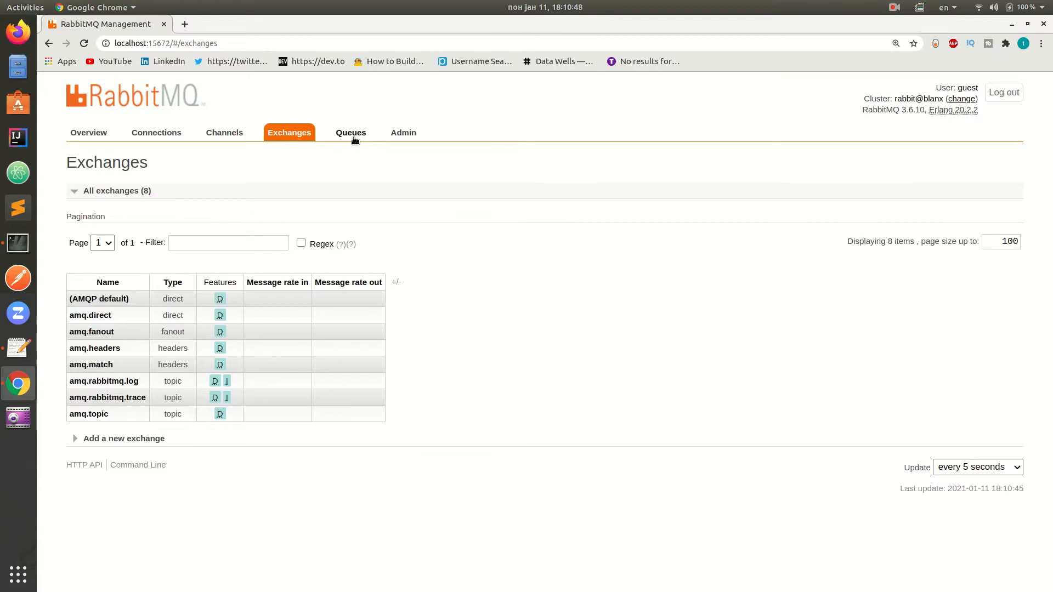
left_click(350, 132)
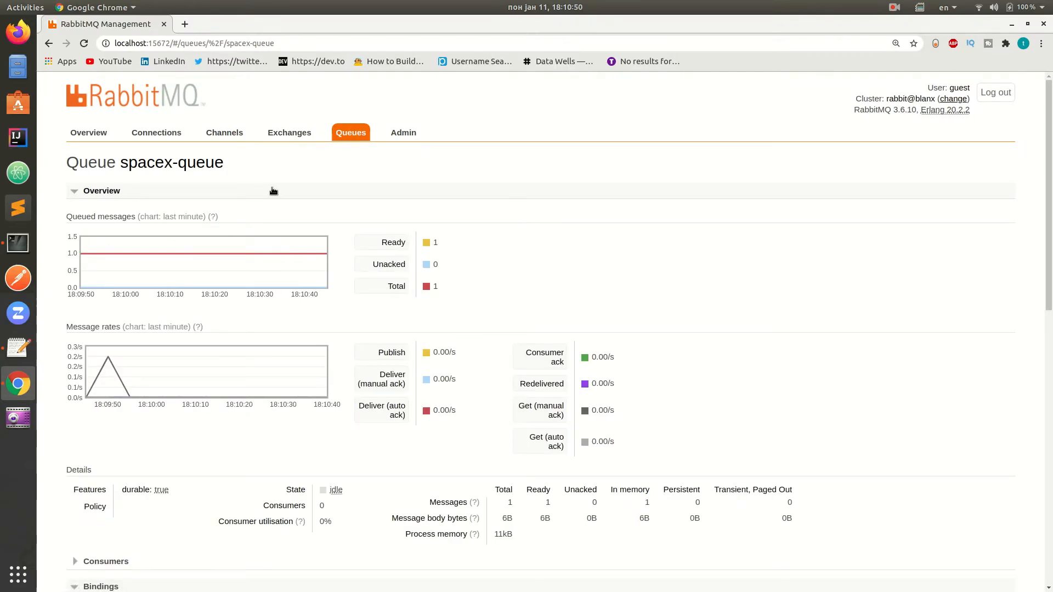
left_click(289, 132)
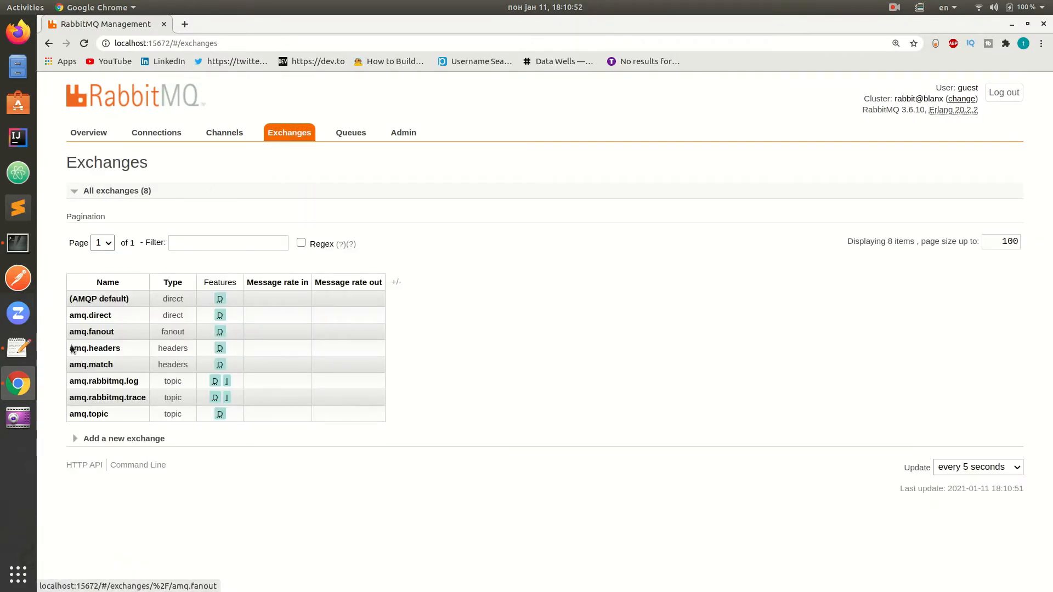
left_click(350, 132)
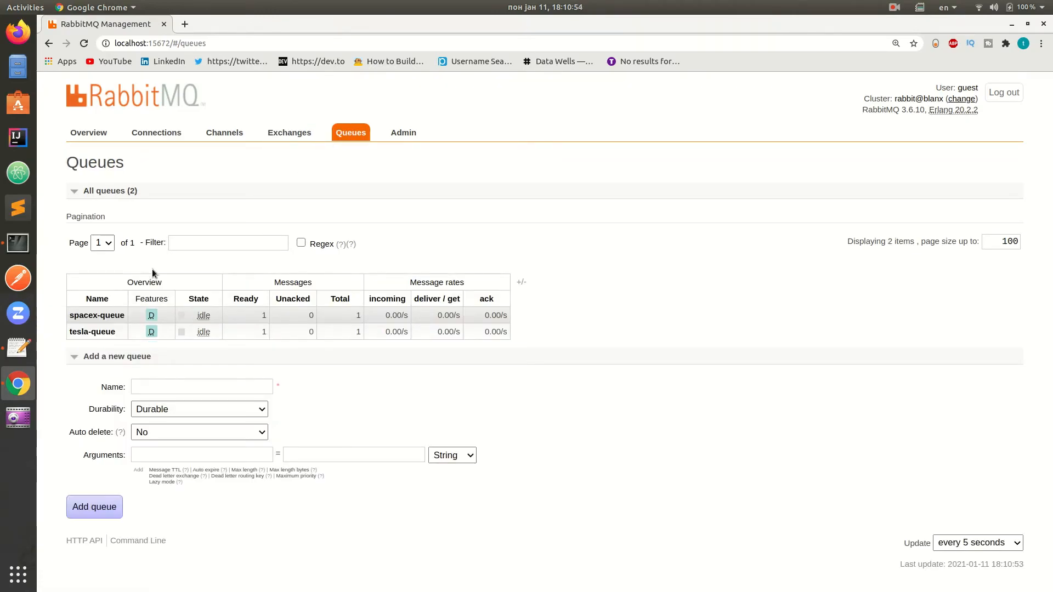
left_click(97, 314)
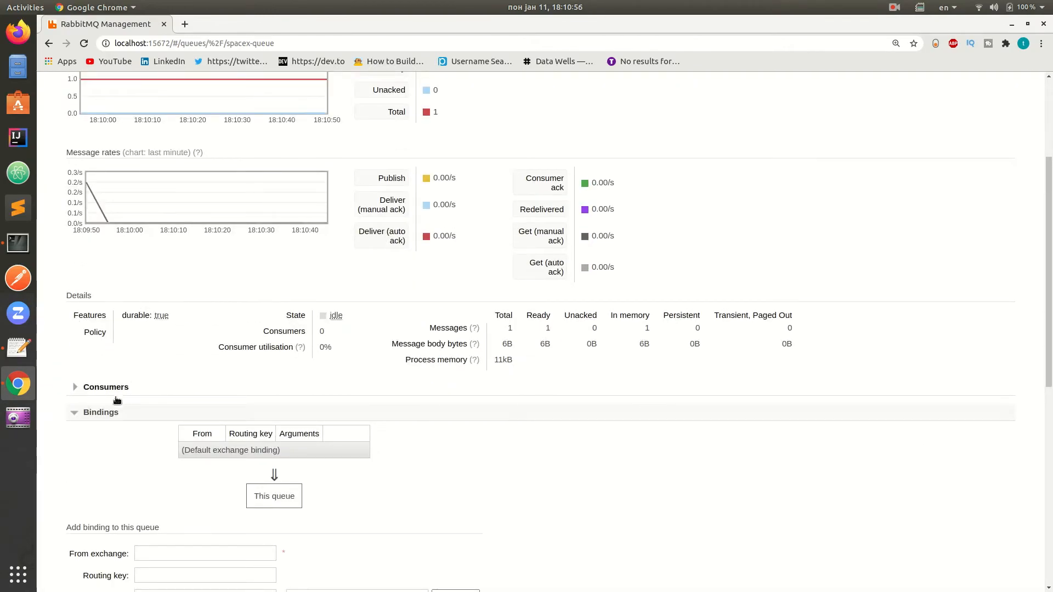
left_click(289, 133)
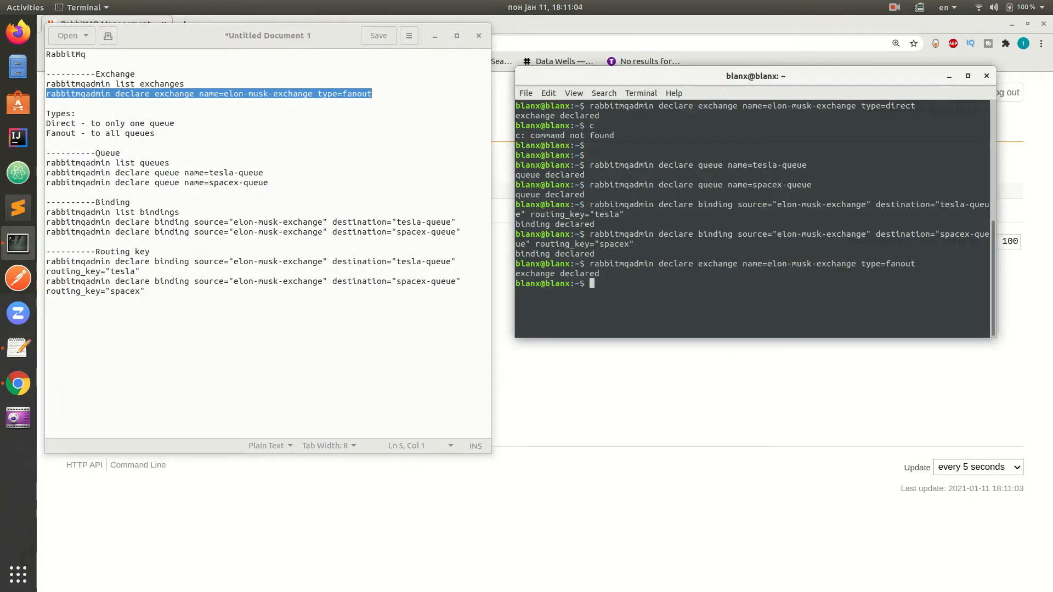
- Select and copy the tesla-queue binding command from the text editor
double_click(171, 221)
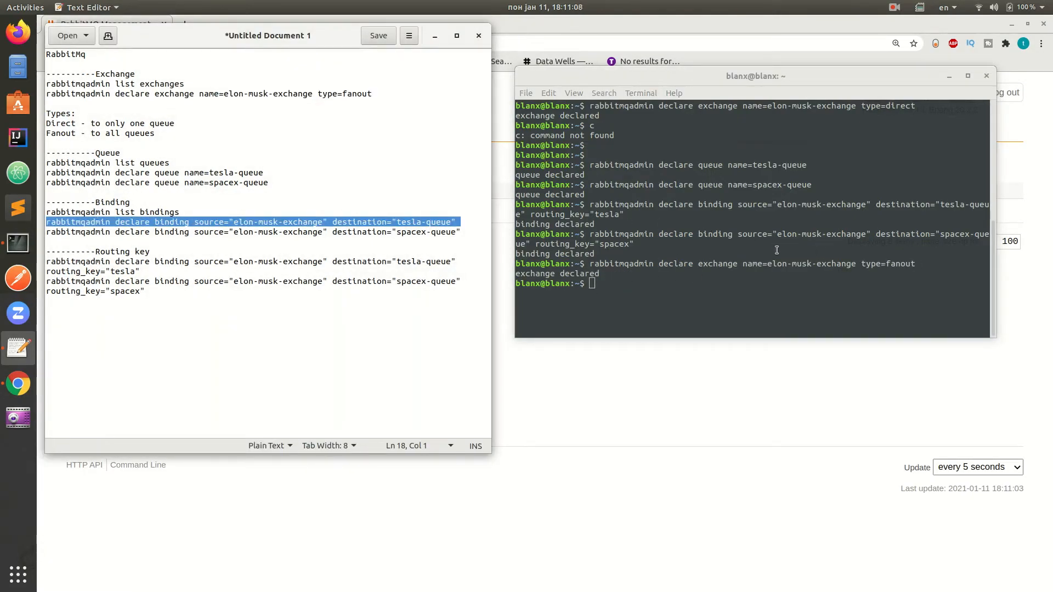
key("Return")
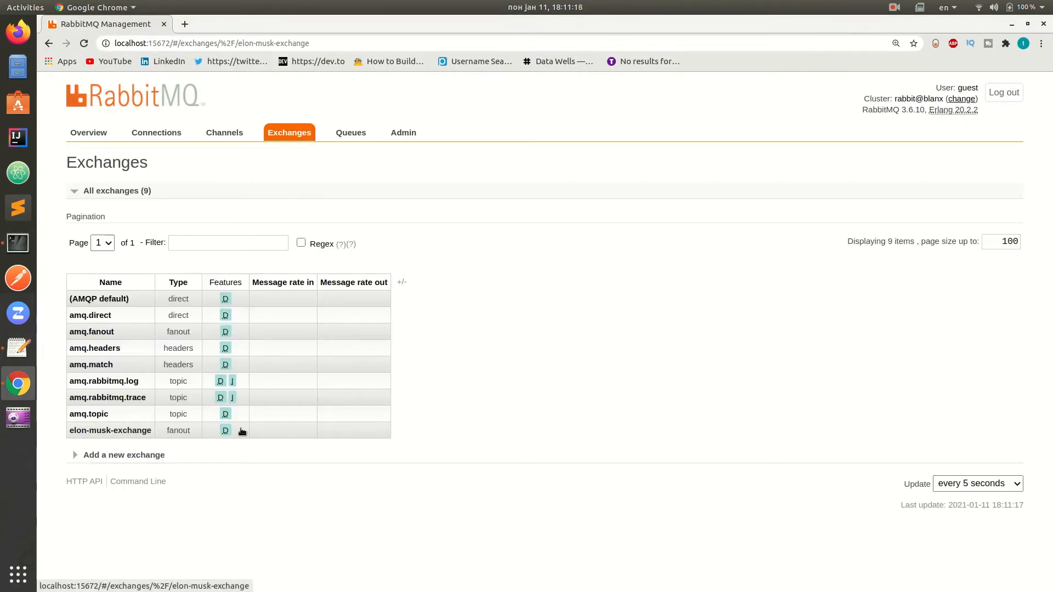
- Publish the payload 'Published message.' through elon-musk-exchange with no routing key
left_click(110, 431)
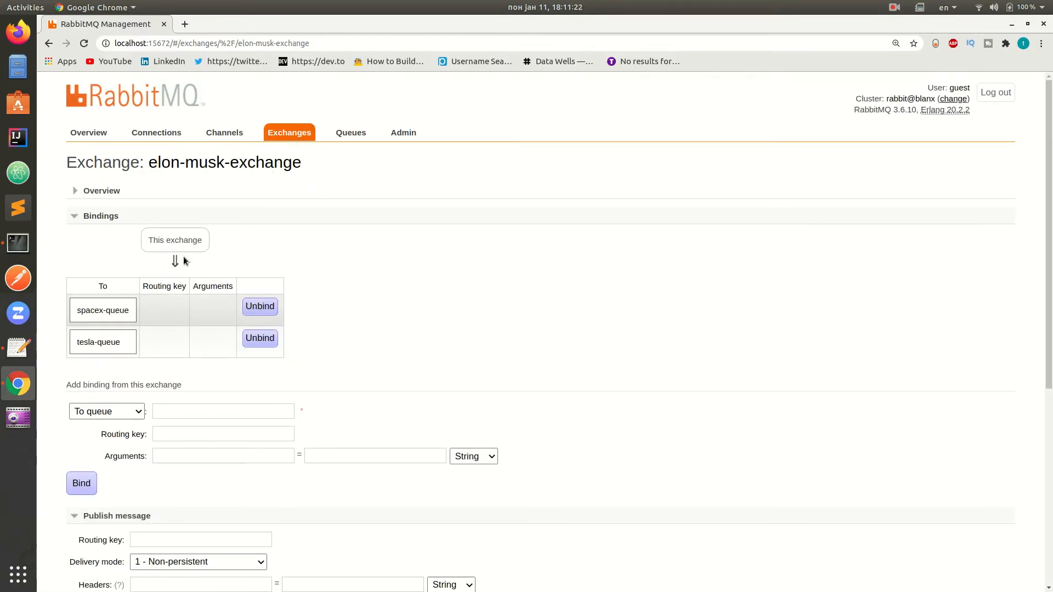
scroll("down", 3)
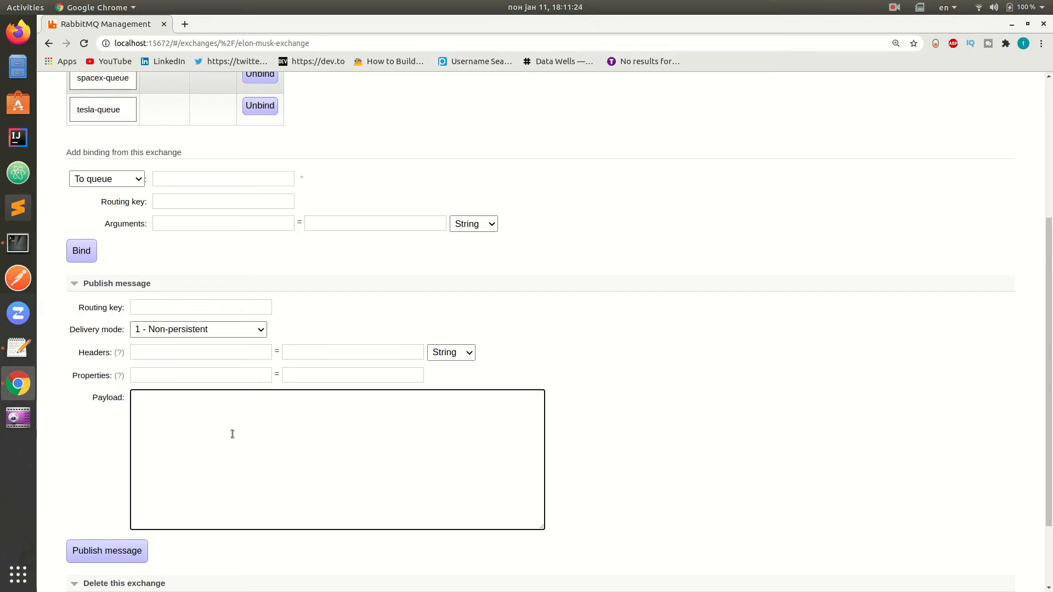
type("Published")
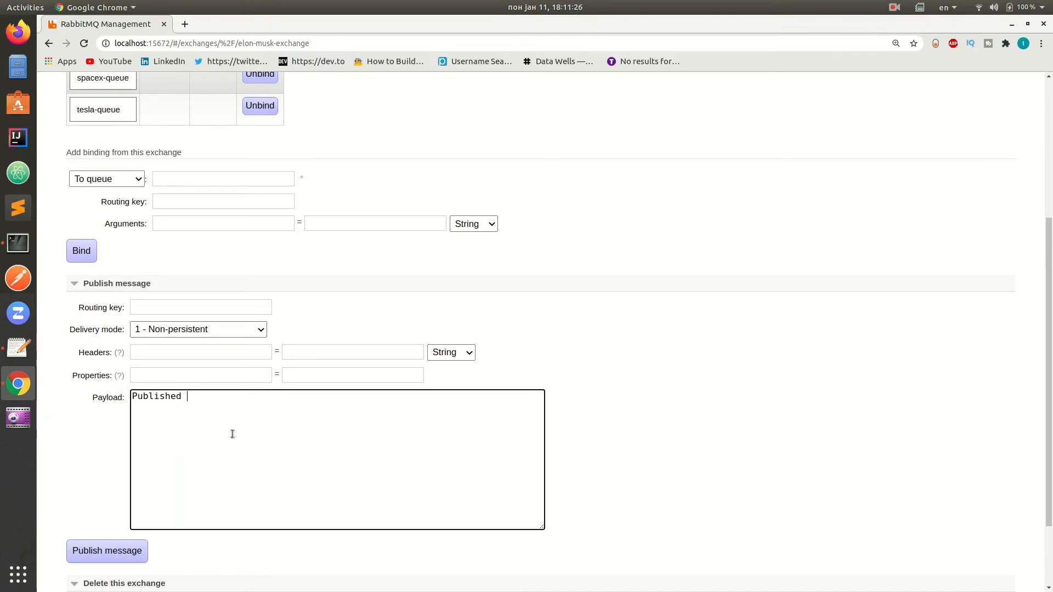
type("message.")
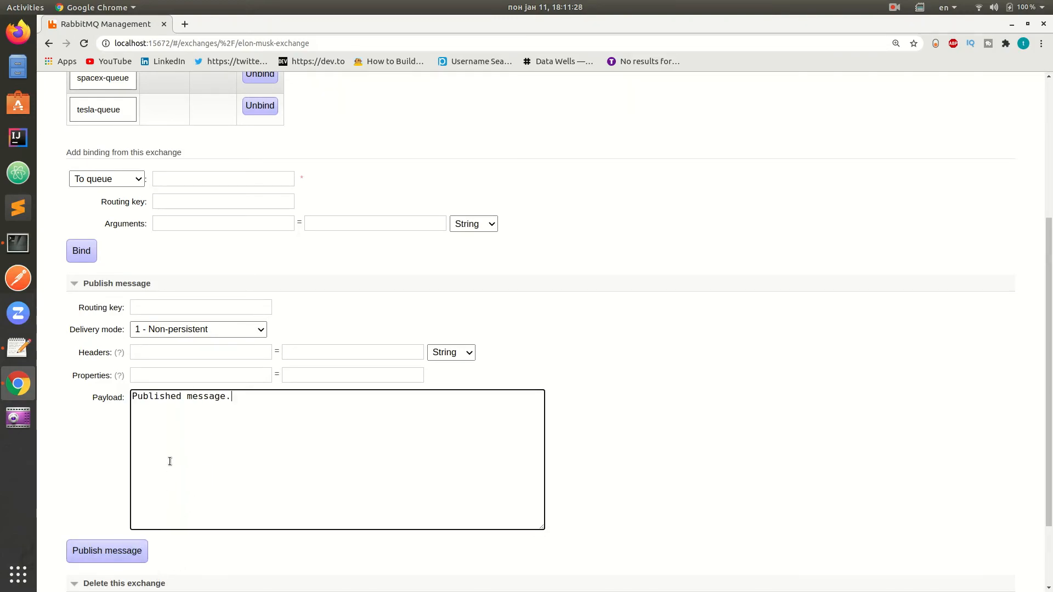
left_click(107, 550)
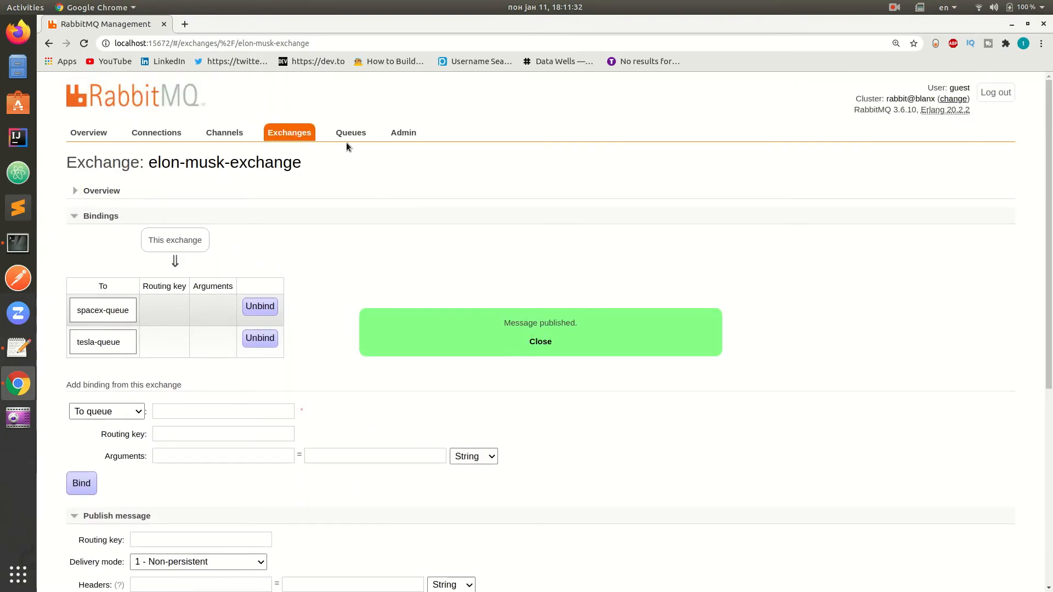
left_click(350, 132)
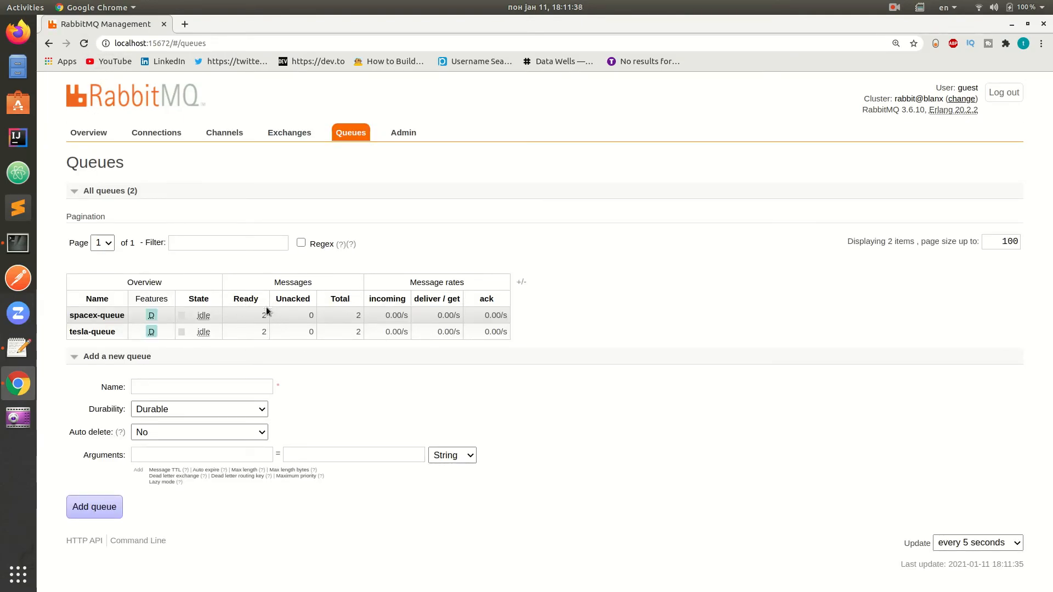
mouse_move(97, 315)
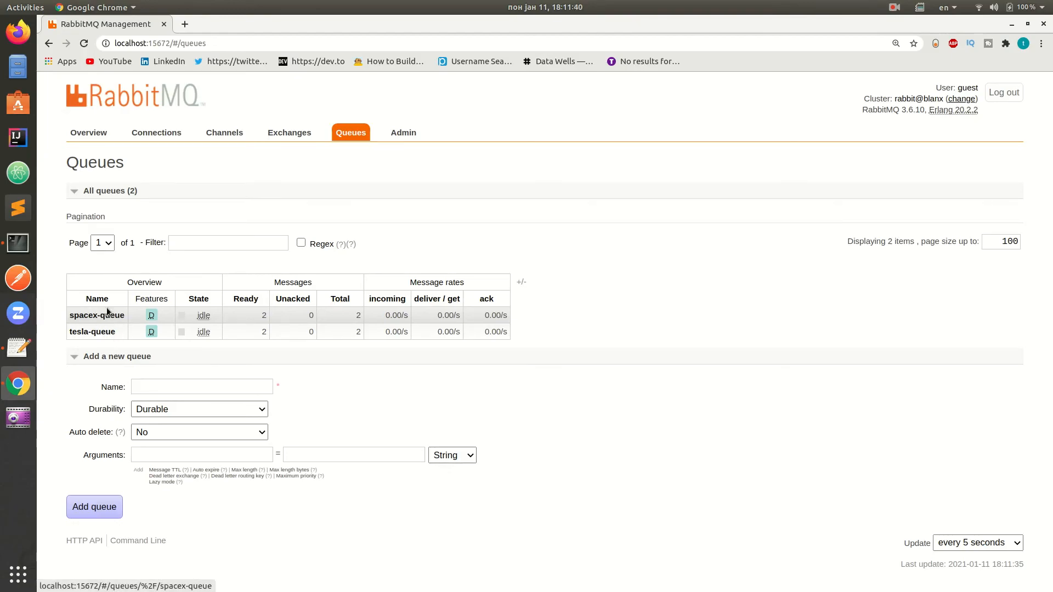
mouse_move(95, 322)
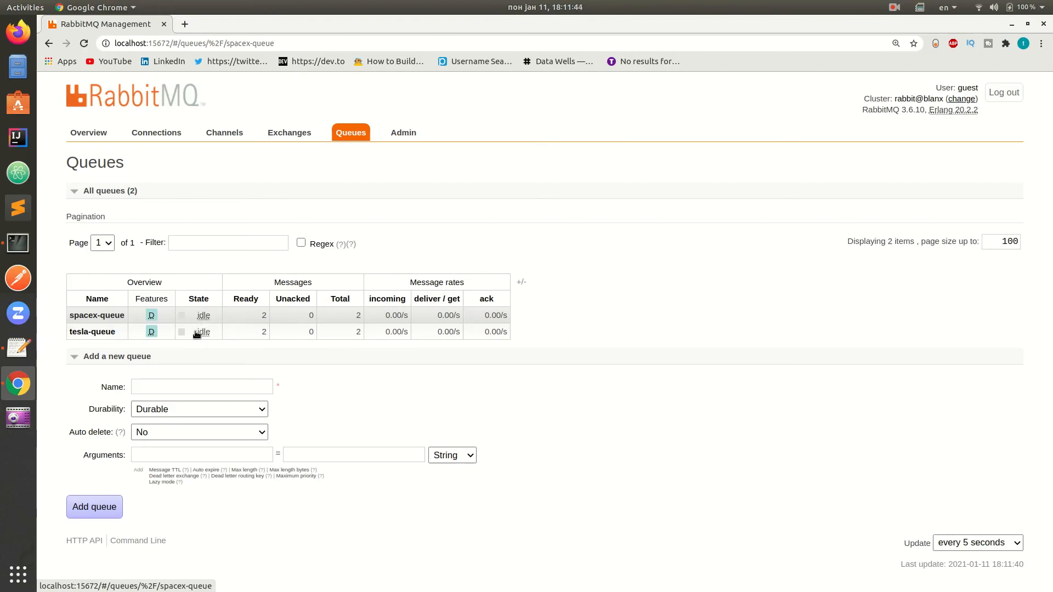
- Fetch 2 messages from spacex-queue, then check the overview's four ready messages
left_click(97, 314)
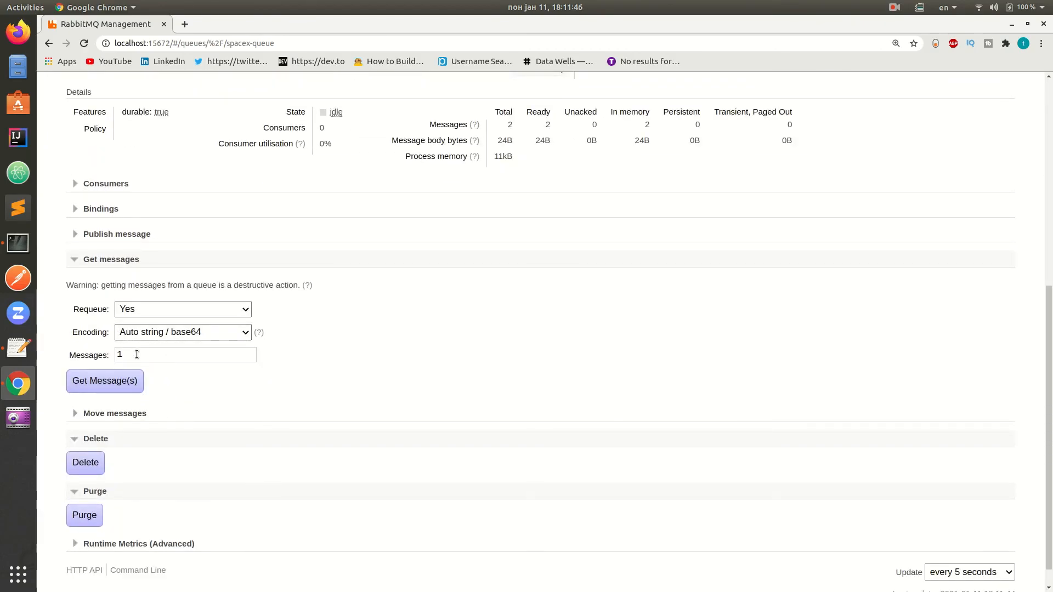
left_click(104, 380)
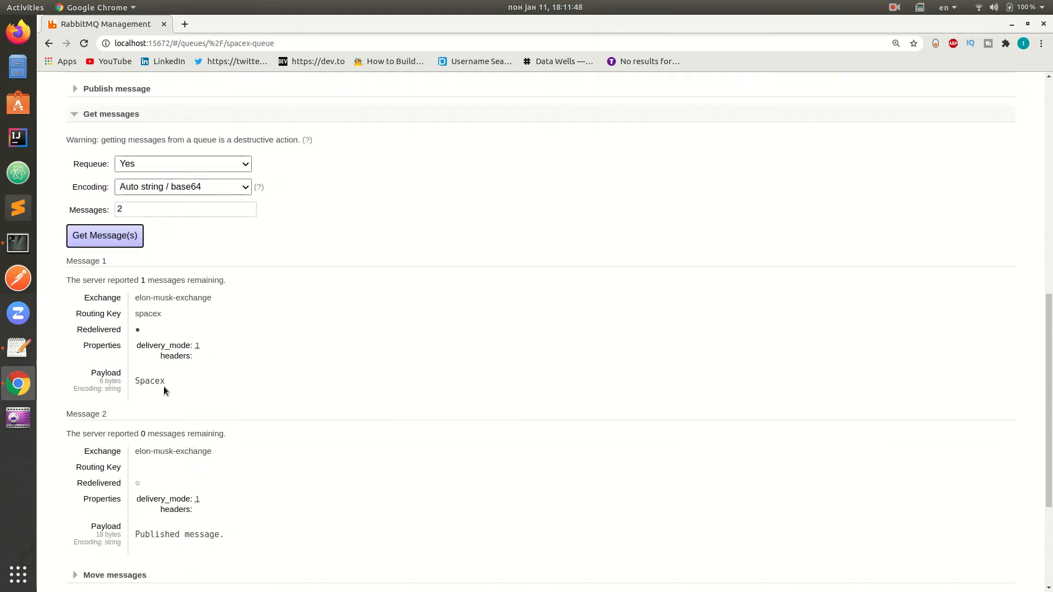
left_click(105, 235)
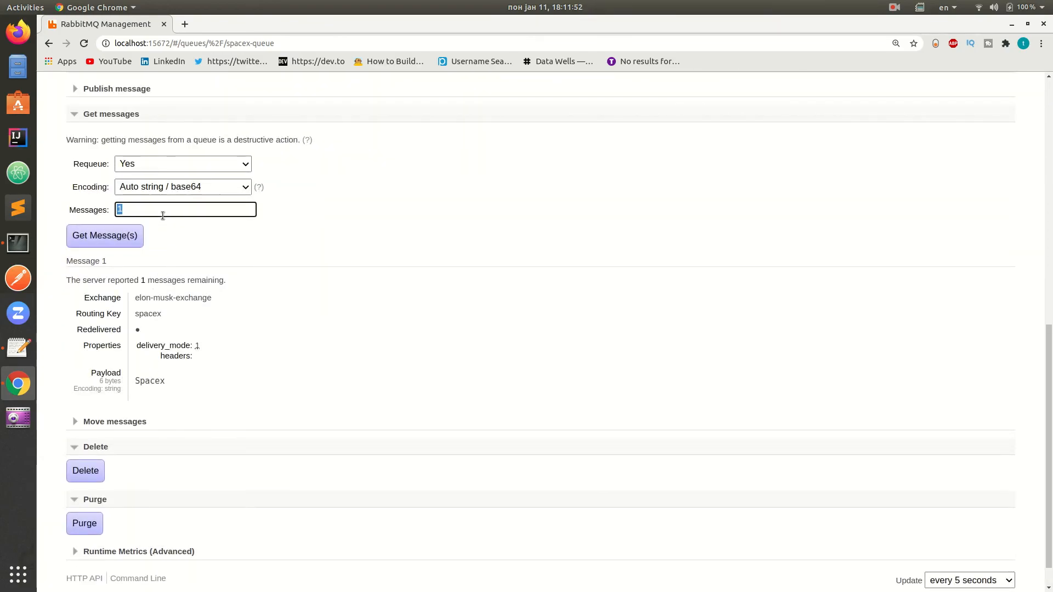
left_click(104, 235)
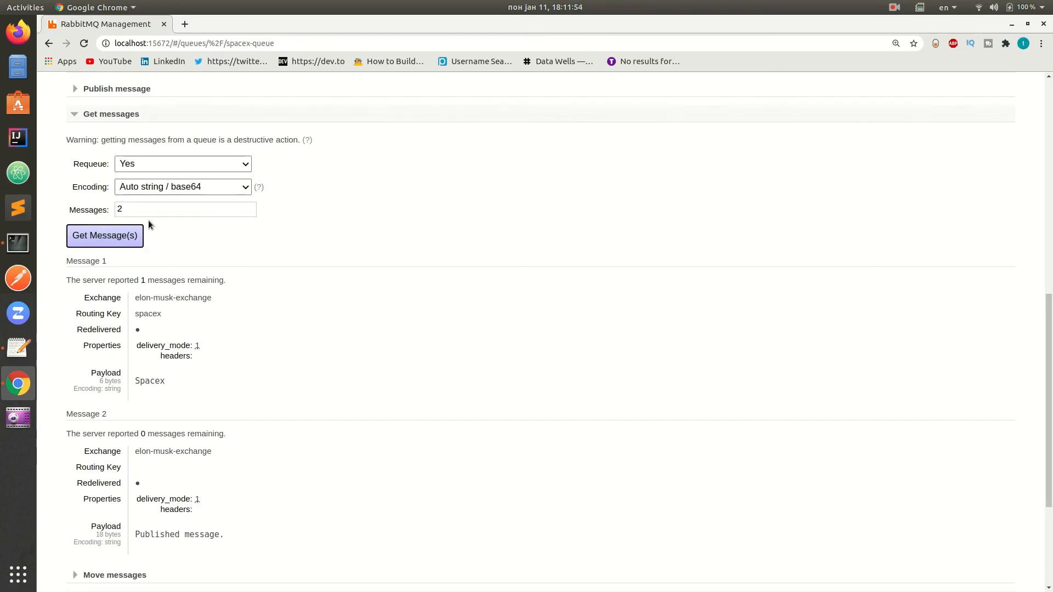
scroll("down", 3)
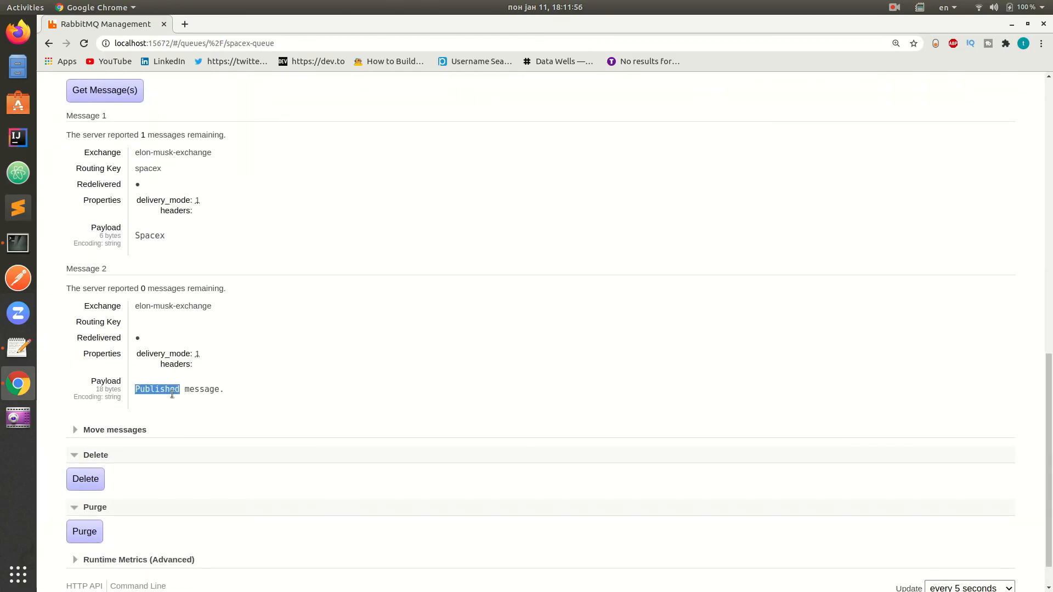
scroll("up", 3)
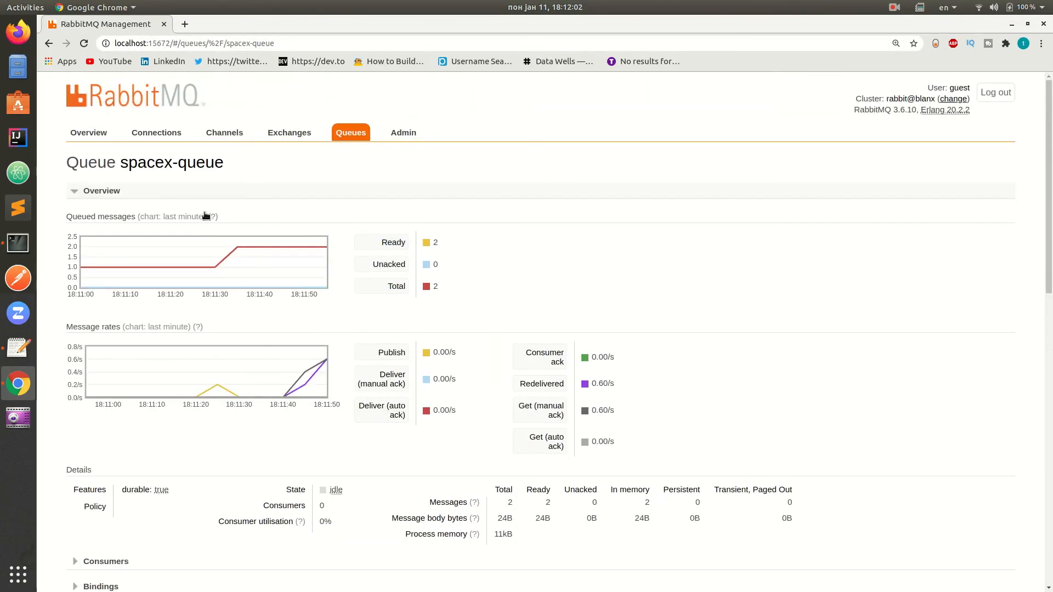
left_click(88, 132)
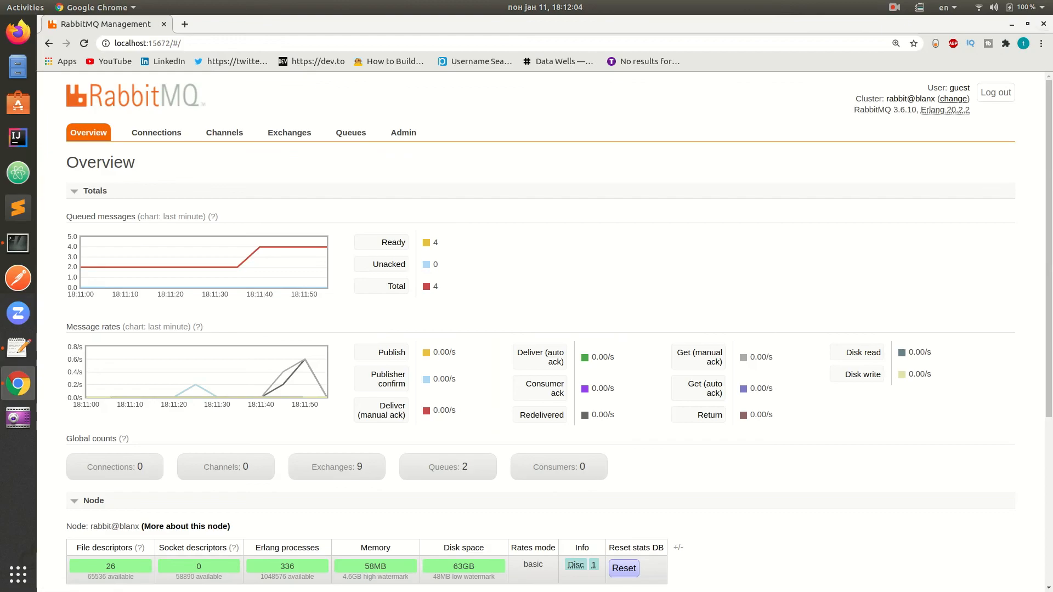